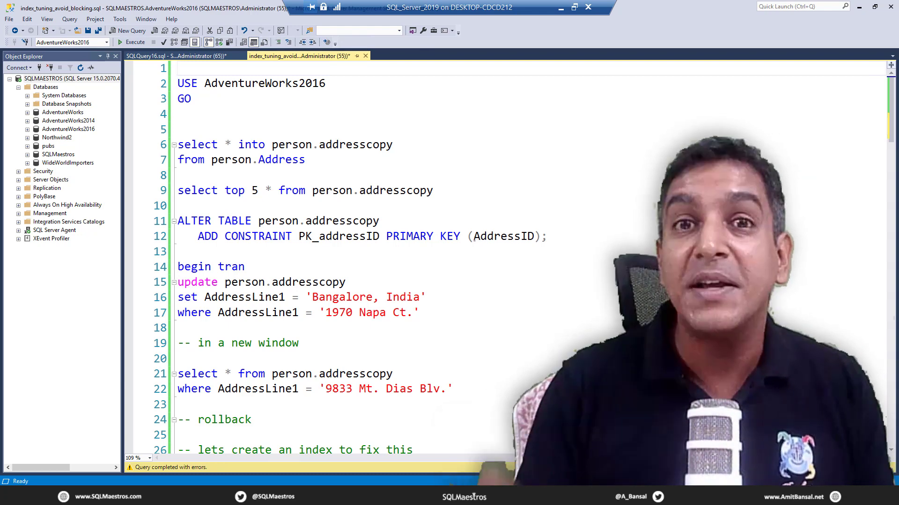
pyautogui.moveTo(272, 241)
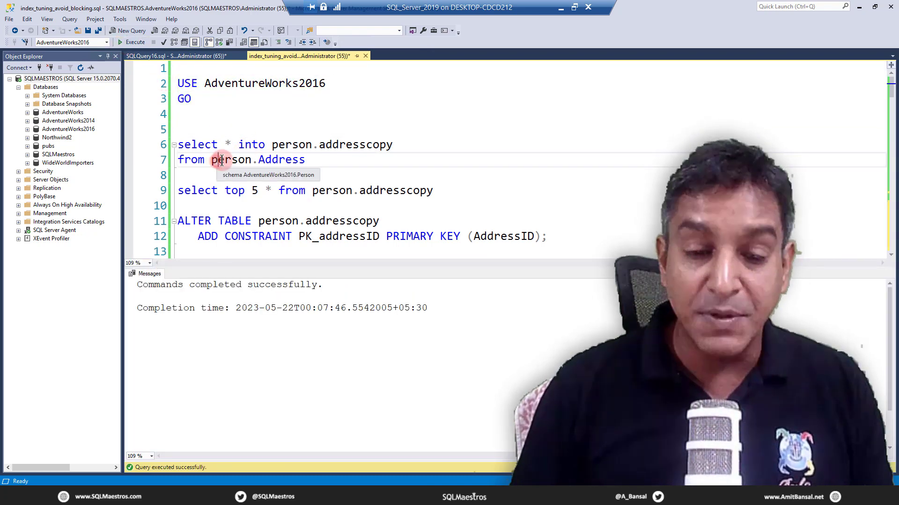
pyautogui.moveTo(354, 163)
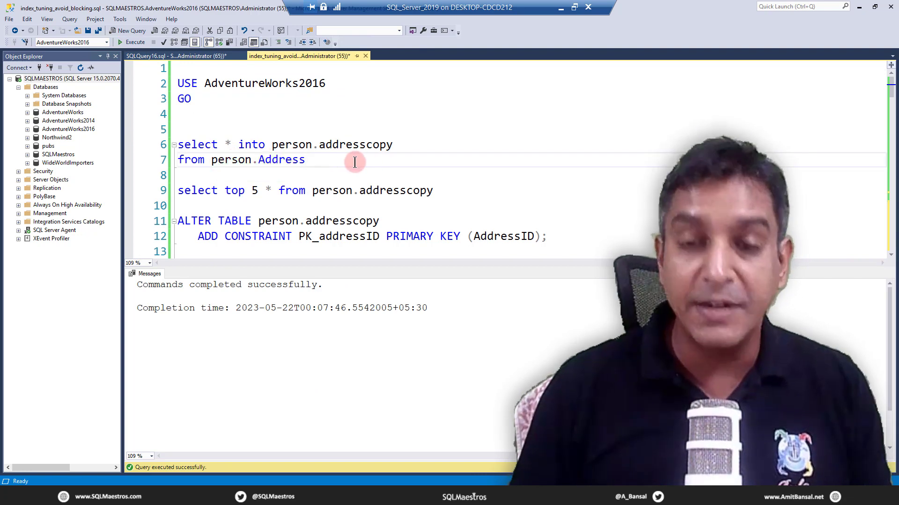
# Run SELECT * INTO person.addresscopy FROM person.Address, copying 19,614 rows
pyautogui.moveTo(178, 144); pyautogui.dragTo(306, 159)
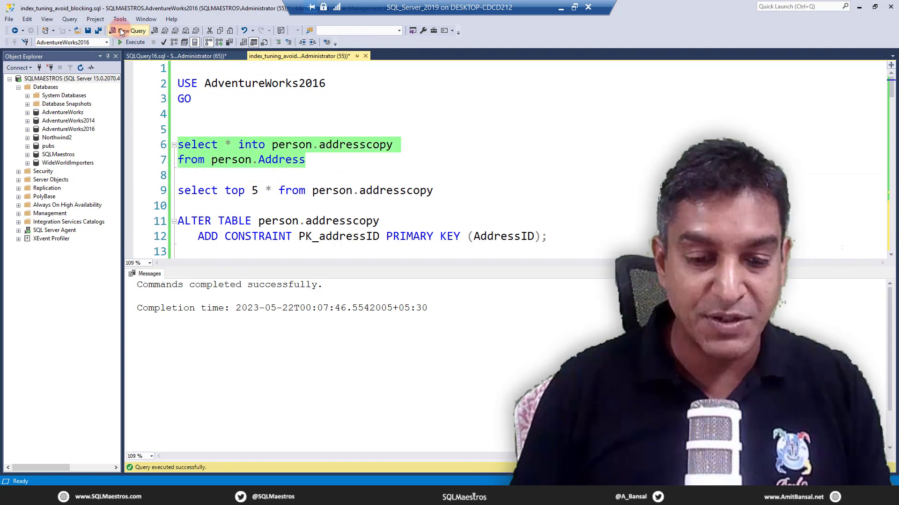
pyautogui.click(132, 42)
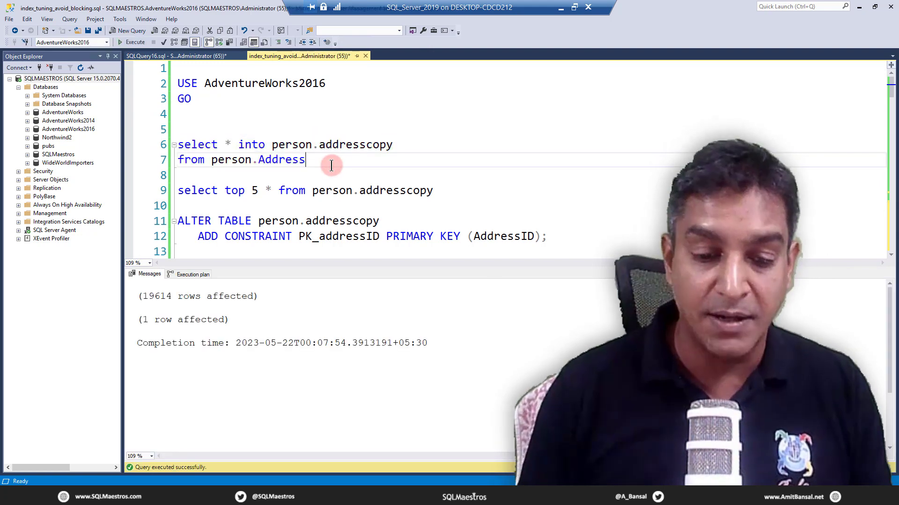
pyautogui.scroll(-3)
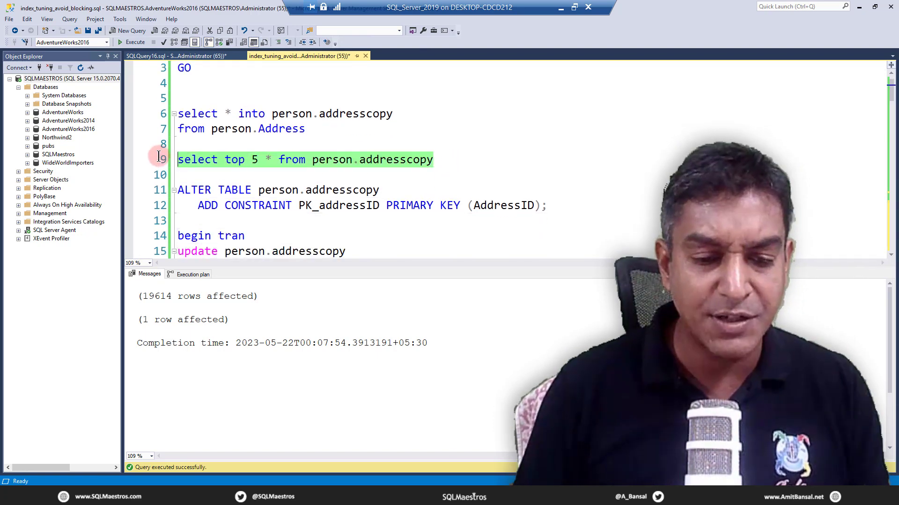
# Run the top-5 preview of person.addresscopy, then mark the ALTER TABLE primary key statement
pyautogui.click(132, 42)
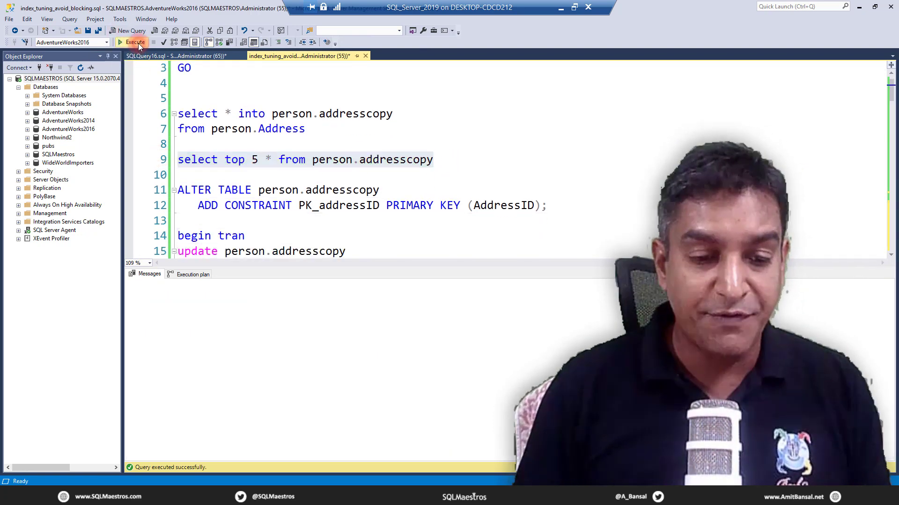
pyautogui.click(135, 42)
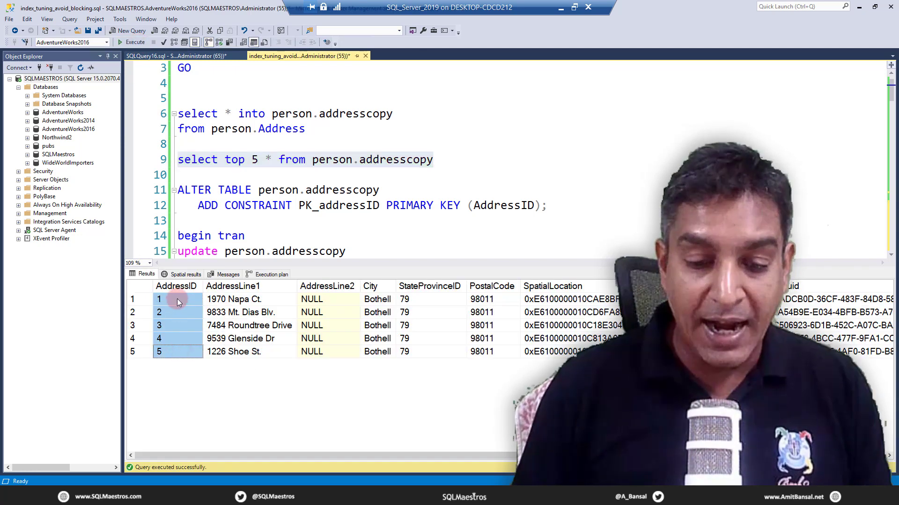
pyautogui.moveTo(178, 299); pyautogui.dragTo(255, 351)
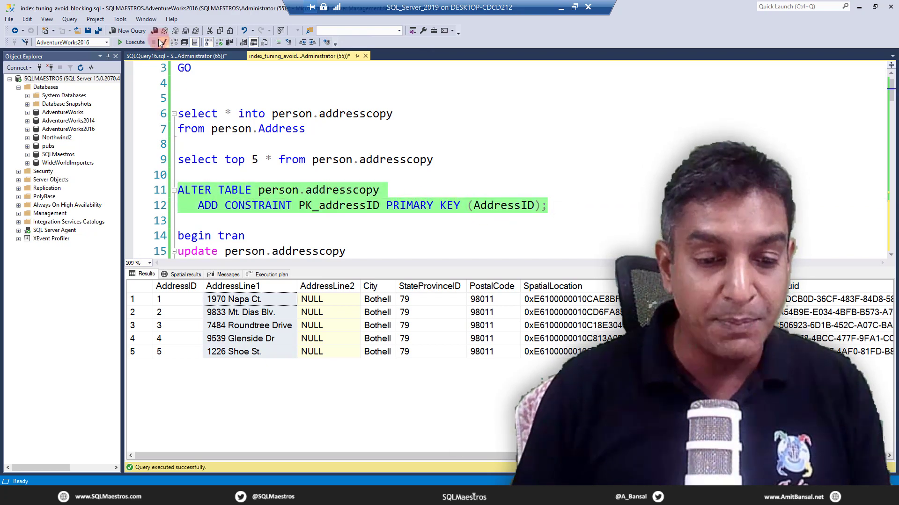
# Add the PK_addressID primary key on AddressID and move to the second query window
pyautogui.click(136, 42)
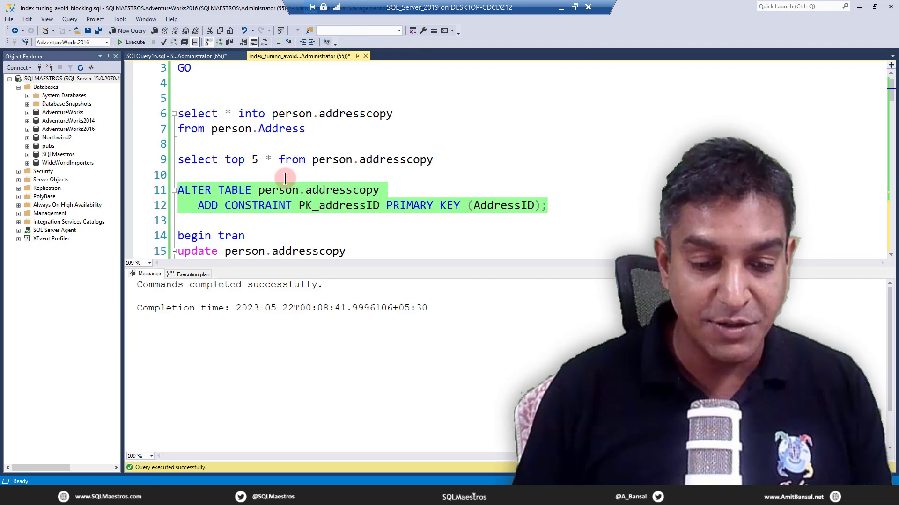
pyautogui.scroll(-3)
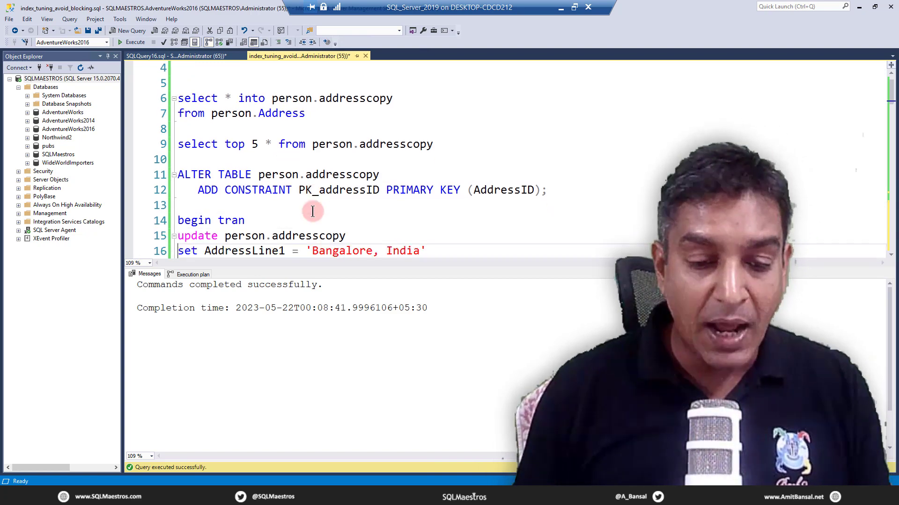
pyautogui.scroll(-3)
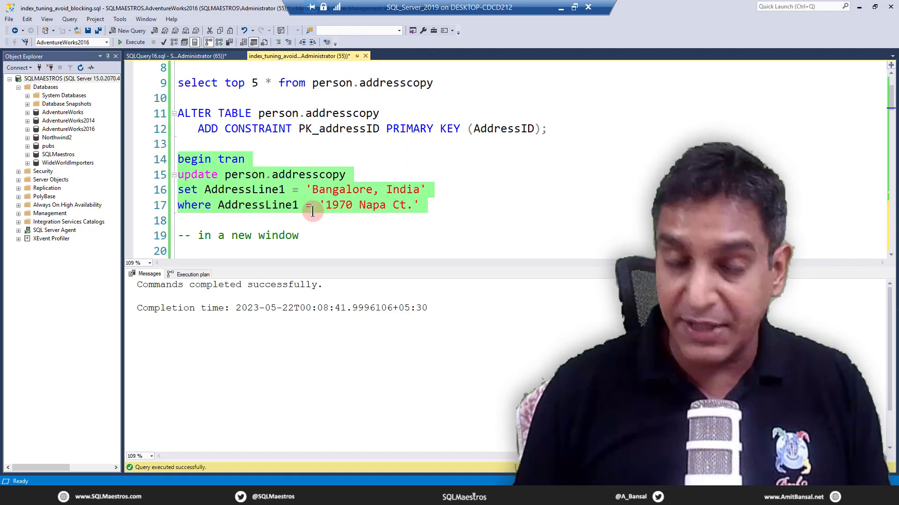
pyautogui.click(195, 67)
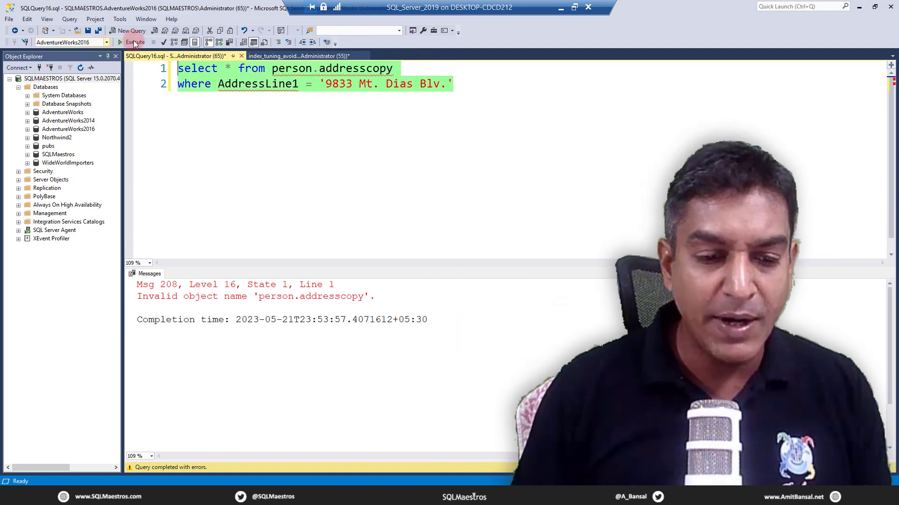
# Run the '9833 Mt. Dias Blv.' lookup on addresscopy, returning AddressIDs 2 and 27832
pyautogui.click(133, 43)
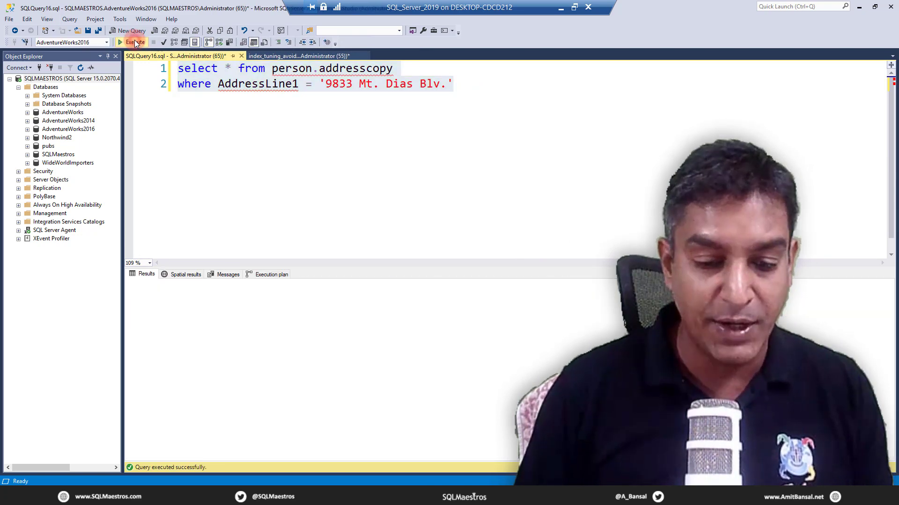
pyautogui.click(132, 42)
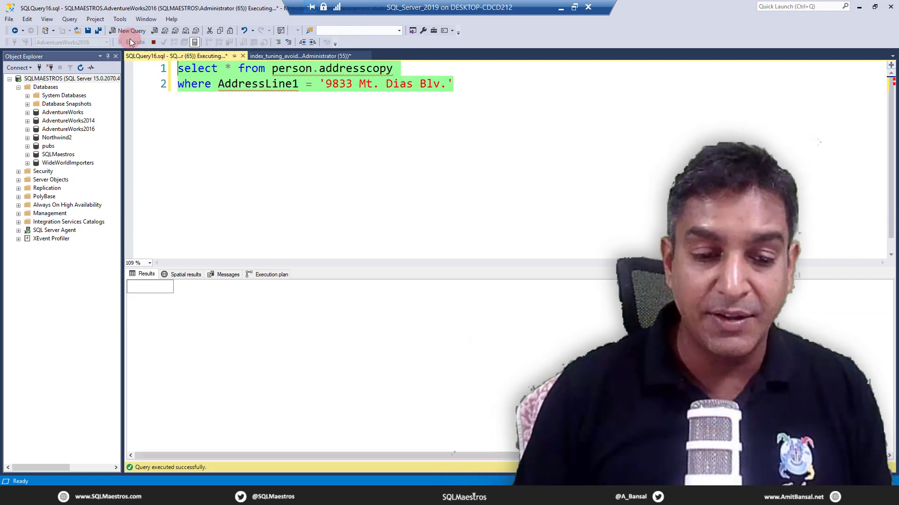
pyautogui.click(132, 42)
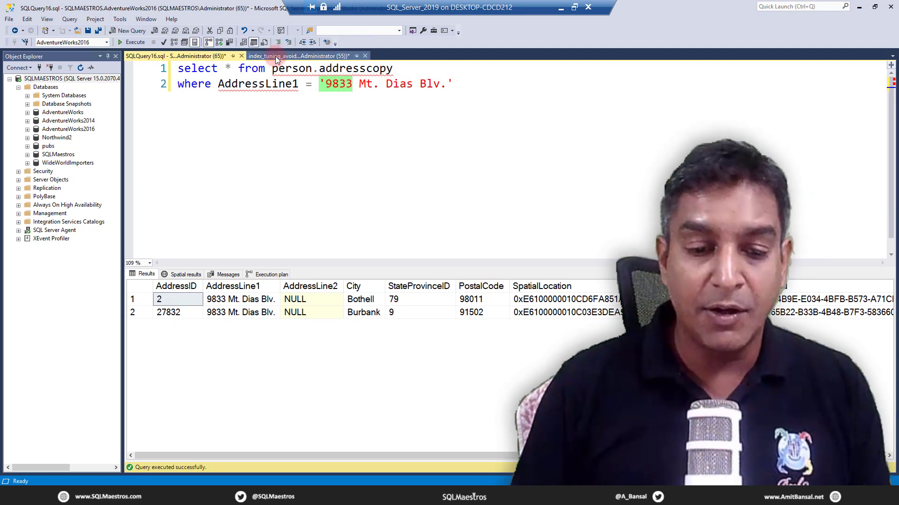
# Return to the blocking script and highlight the begin tran update of '1970 Napa Ct.' to 'Bangalore, India'
pyautogui.click(298, 55)
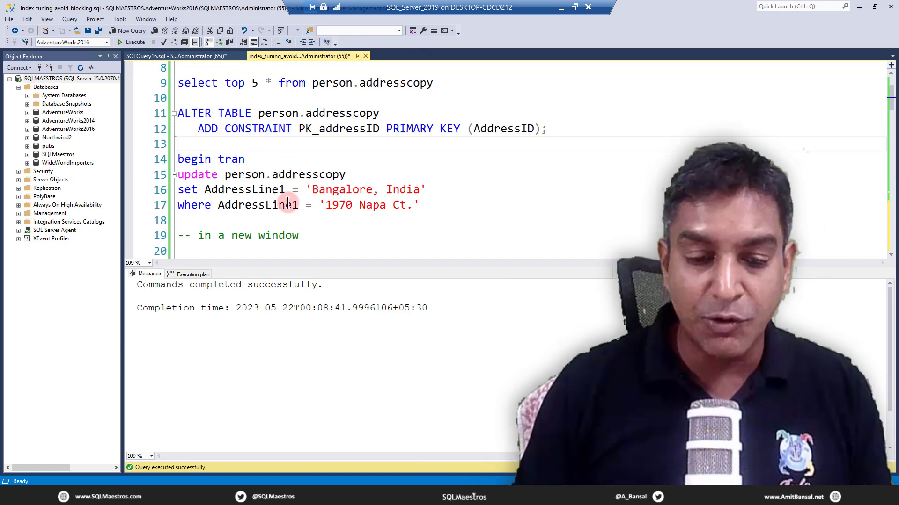
pyautogui.doubleClick(308, 175)
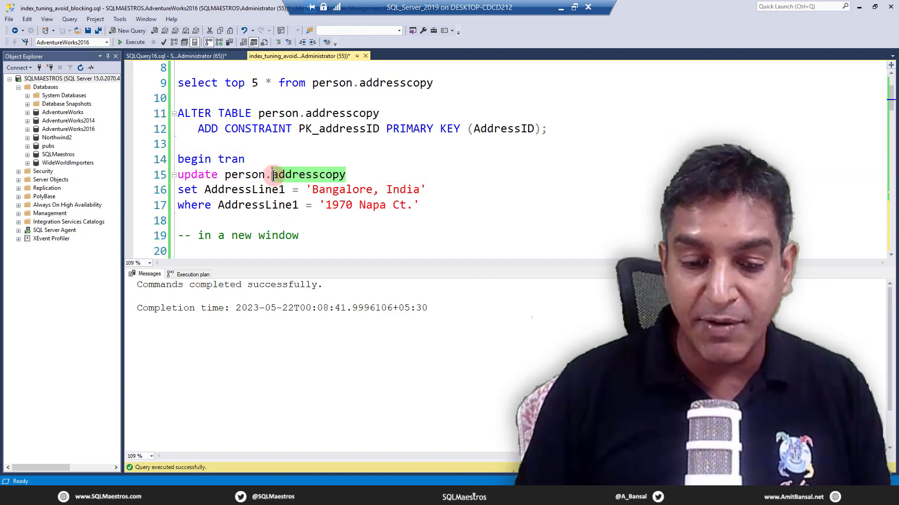
pyautogui.doubleClick(308, 189)
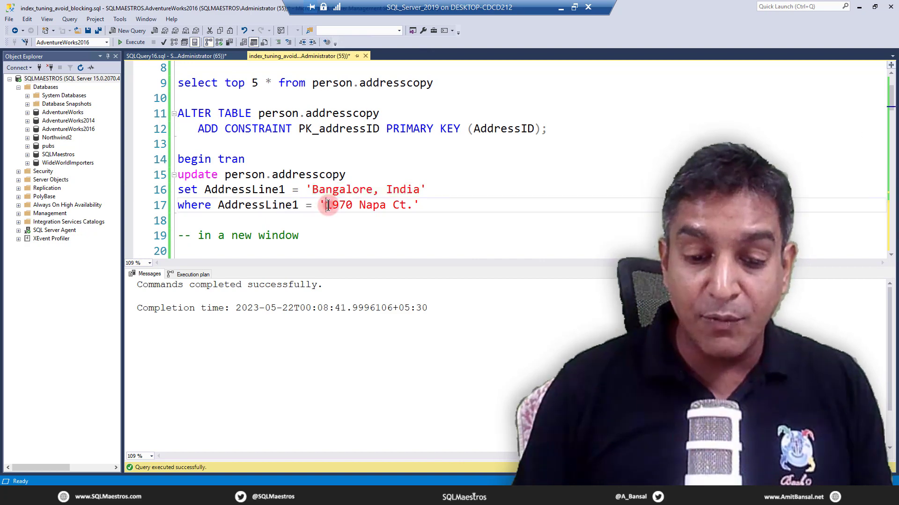
pyautogui.moveTo(325, 205); pyautogui.dragTo(386, 205)
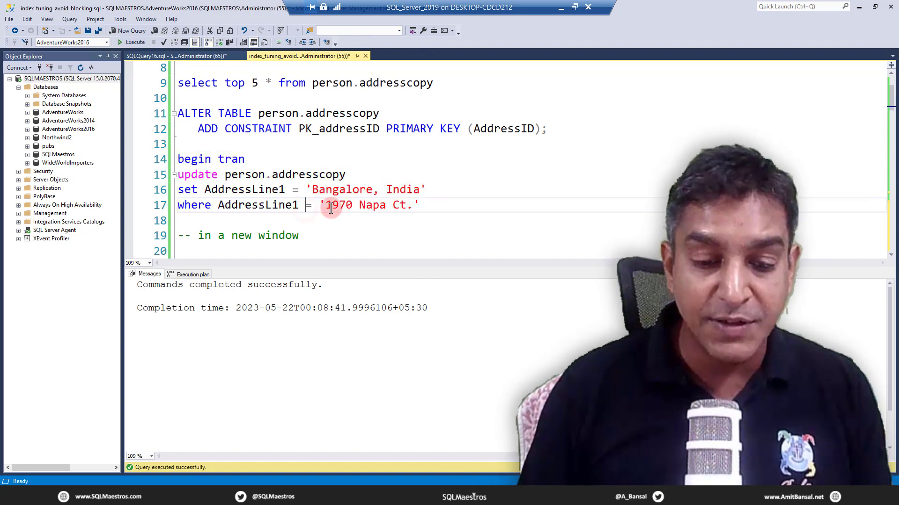
pyautogui.moveTo(178, 174); pyautogui.dragTo(419, 205)
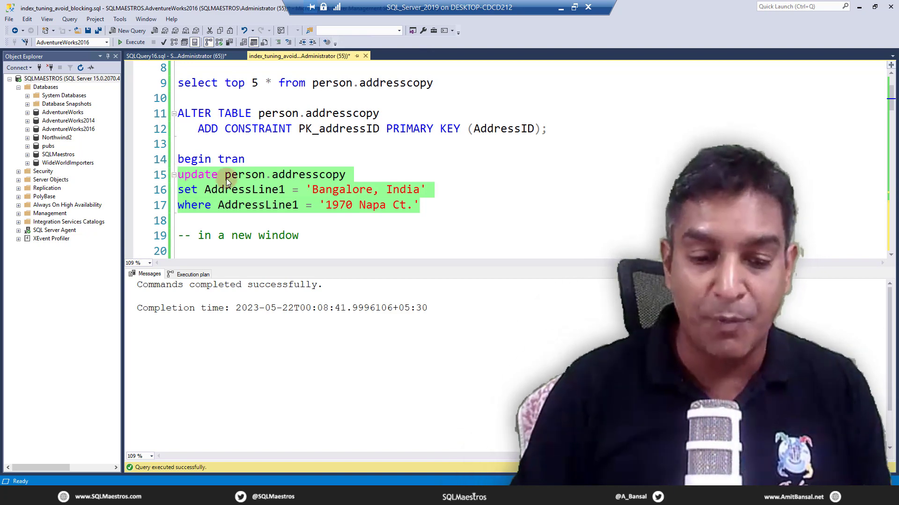
pyautogui.click(299, 205)
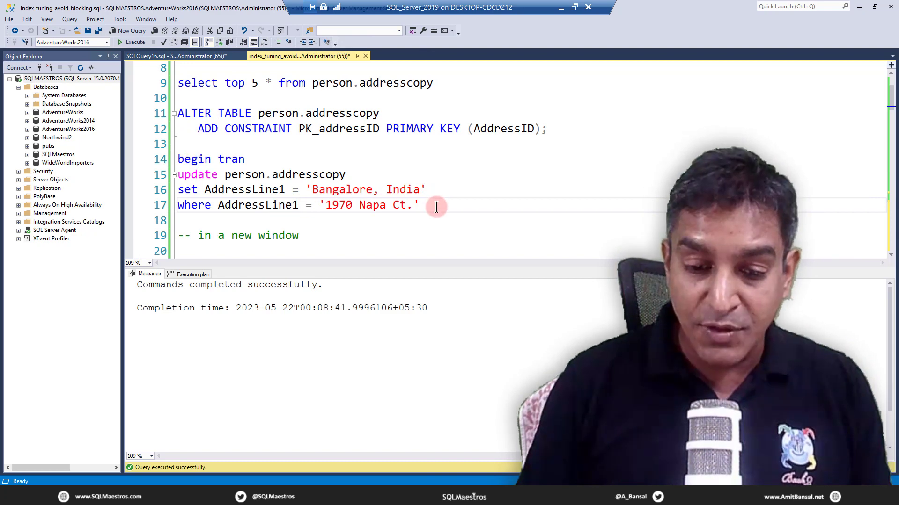
pyautogui.moveTo(435, 205); pyautogui.dragTo(315, 205)
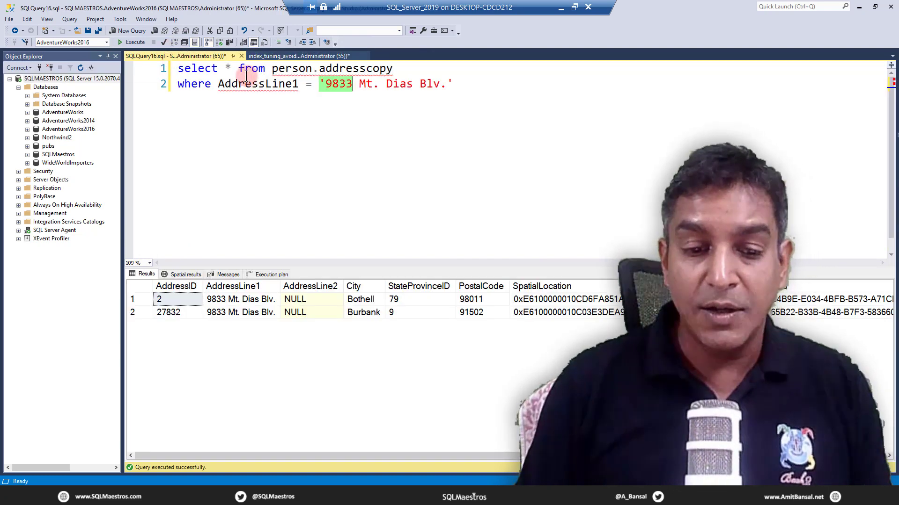
pyautogui.moveTo(256, 83)
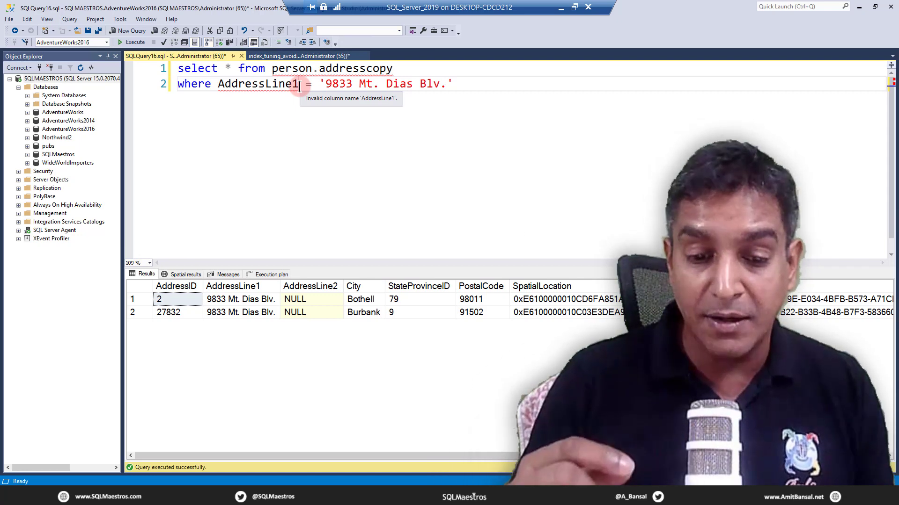
pyautogui.doubleClick(338, 84)
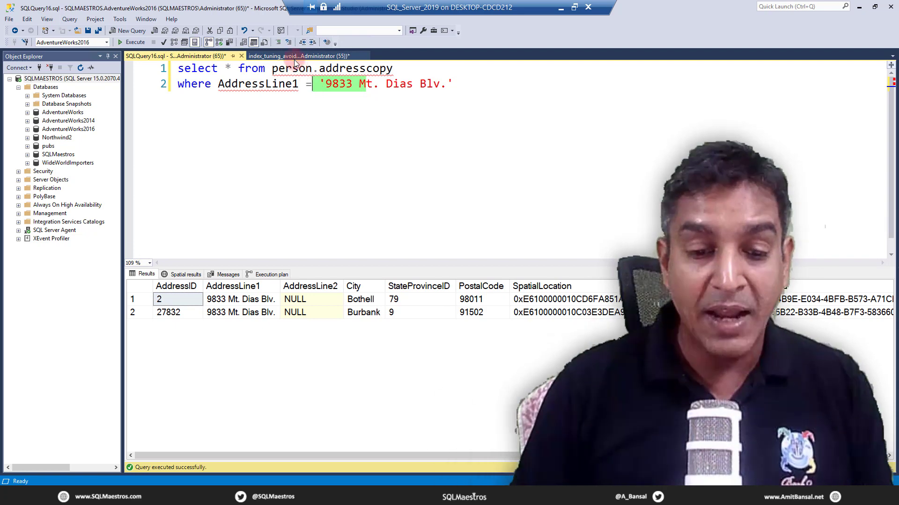
pyautogui.click(295, 55)
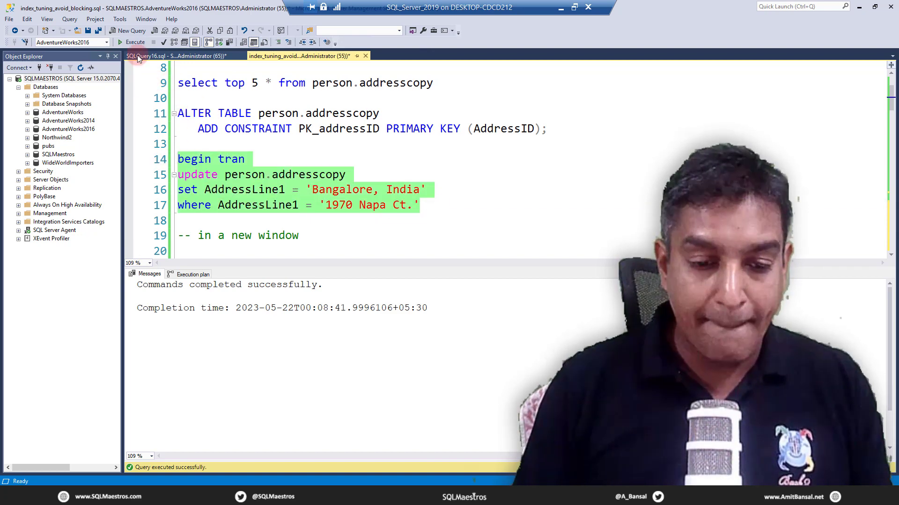
pyautogui.moveTo(134, 42)
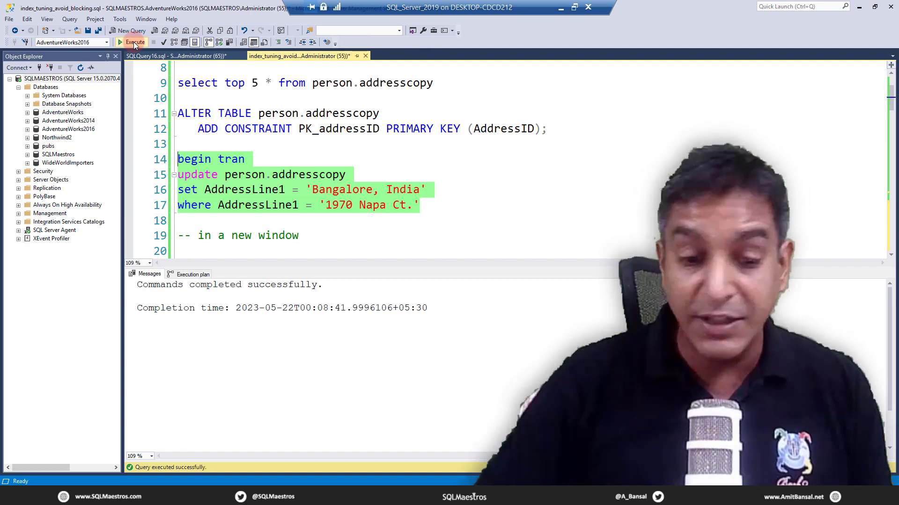
# Run the begin tran update without committing, then move to the second query window
pyautogui.click(134, 42)
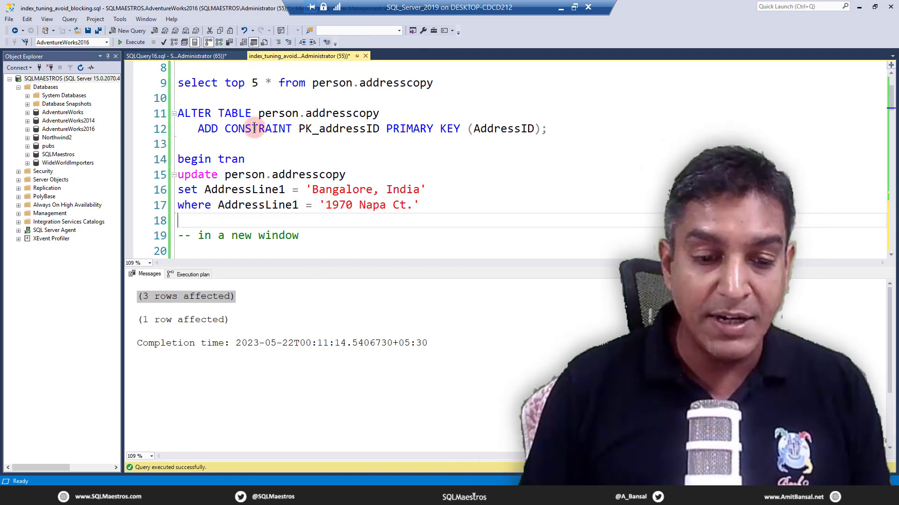
pyautogui.click(160, 56)
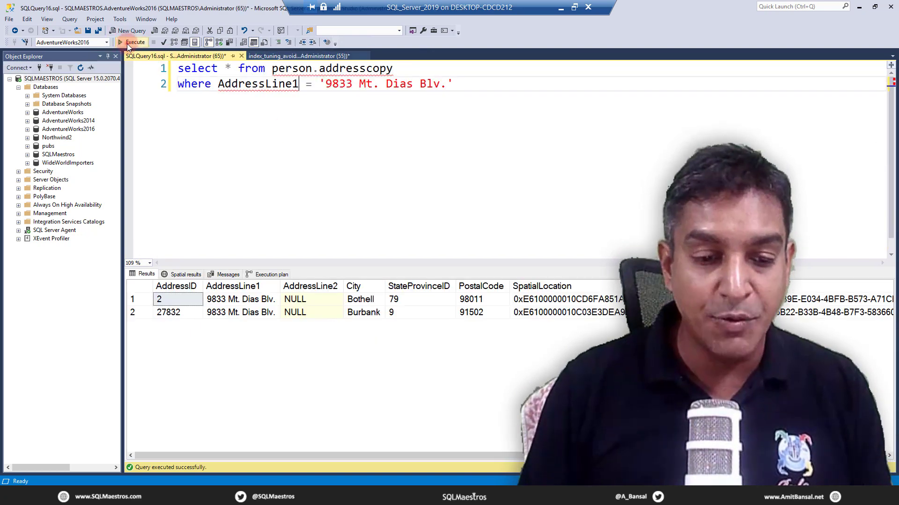
pyautogui.click(134, 42)
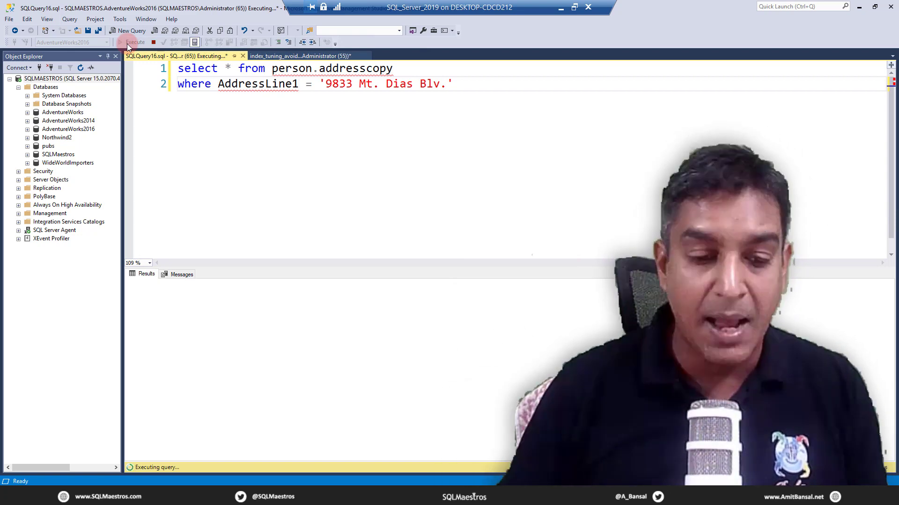
pyautogui.moveTo(143, 8)
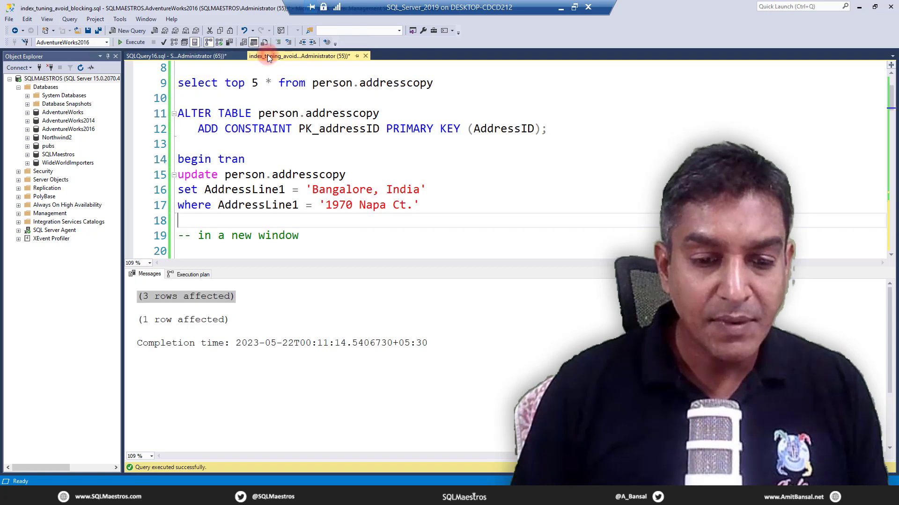
# Roll back the open update transaction on person.addresscopy in the first session
pyautogui.scroll(-3)
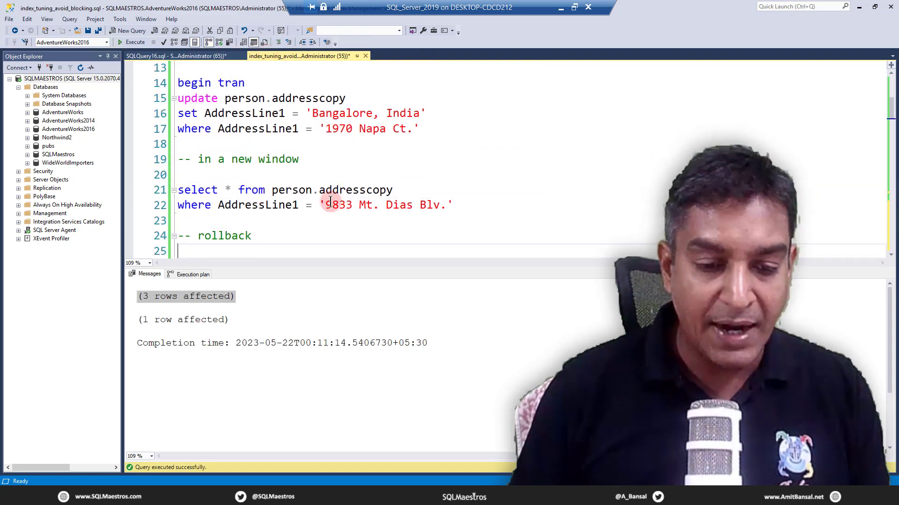
pyautogui.moveTo(178, 190); pyautogui.dragTo(453, 205)
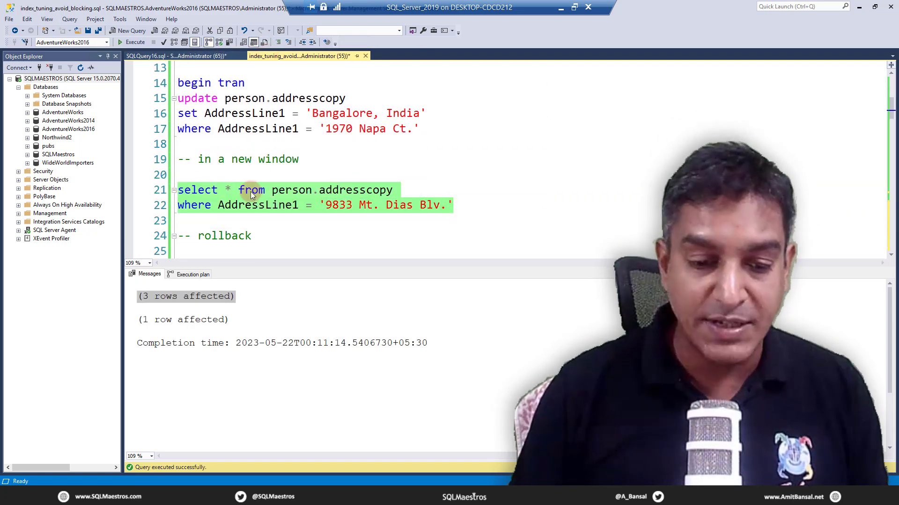
pyautogui.click(315, 226)
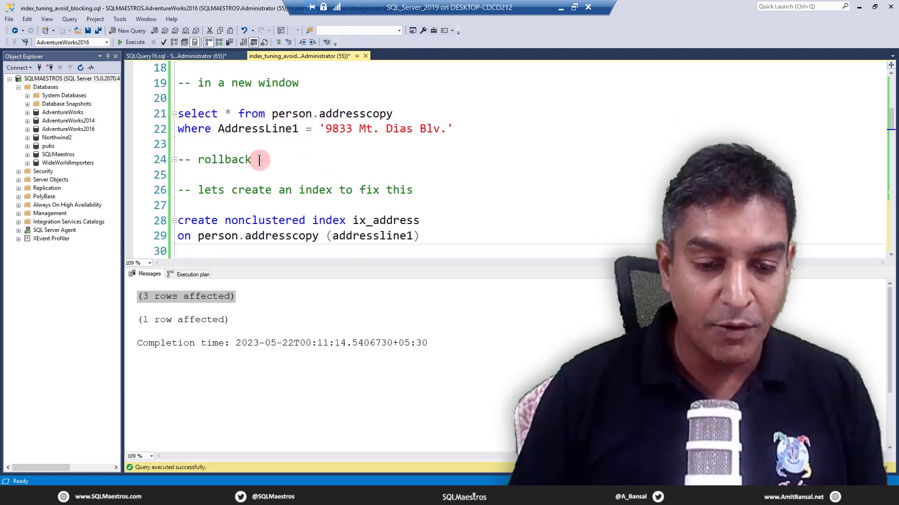
pyautogui.doubleClick(224, 160)
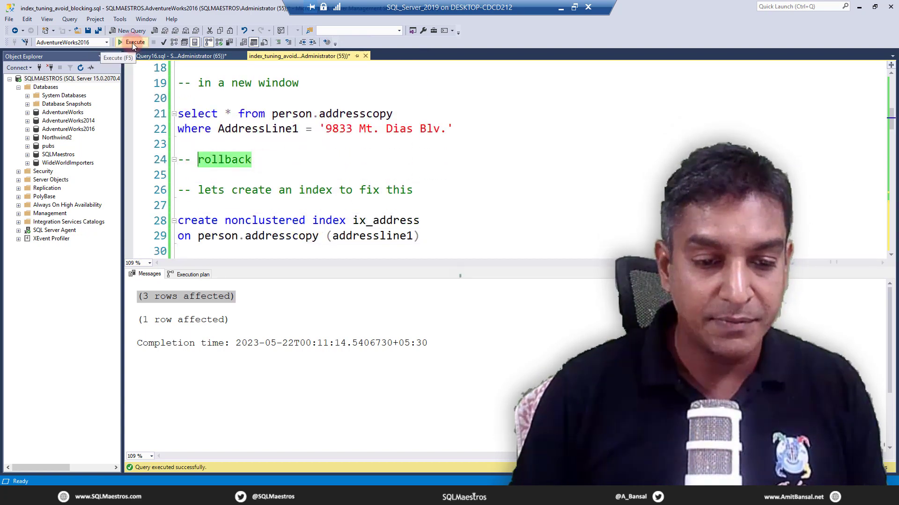
pyautogui.click(132, 42)
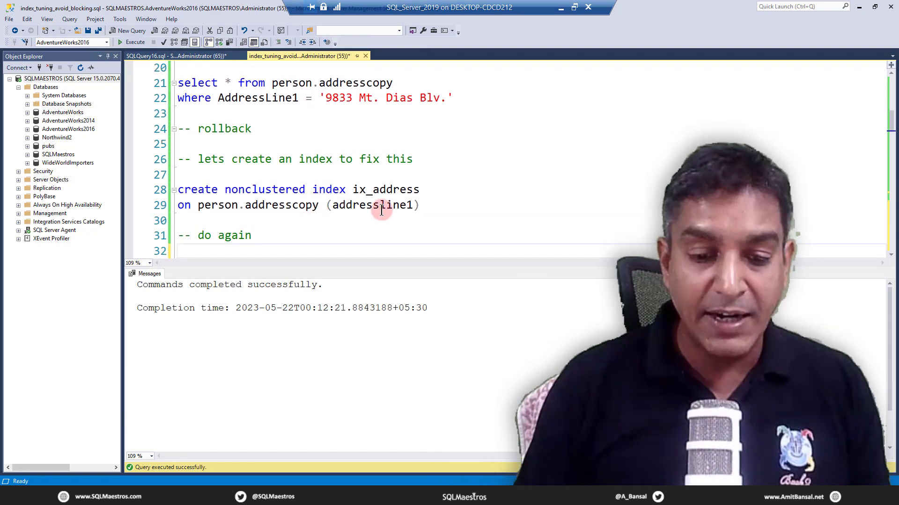
# Highlight the addressline1 column in the CREATE NONCLUSTERED INDEX ix_address statement
pyautogui.click(237, 189)
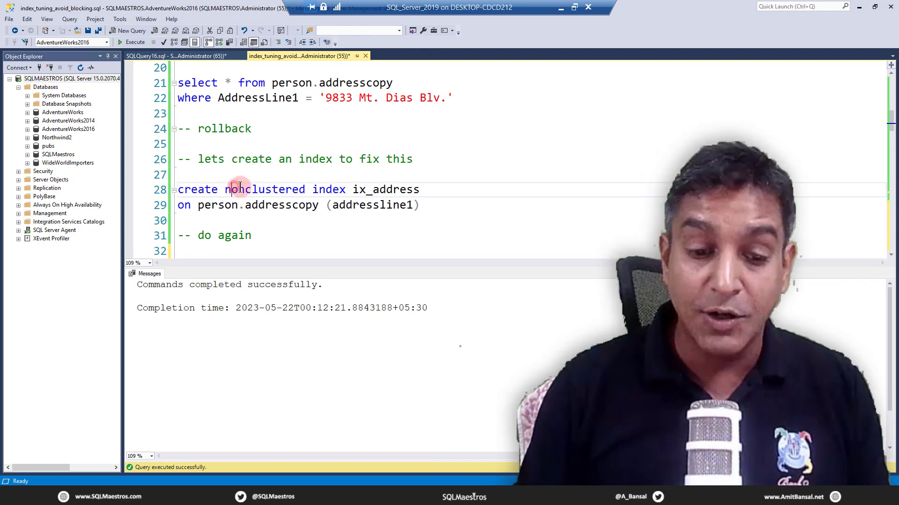
pyautogui.doubleClick(372, 205)
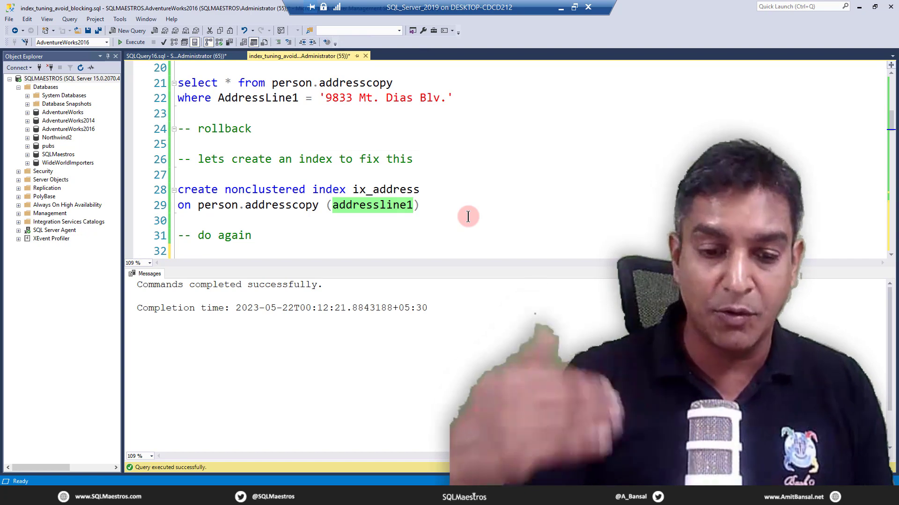
pyautogui.moveTo(435, 187)
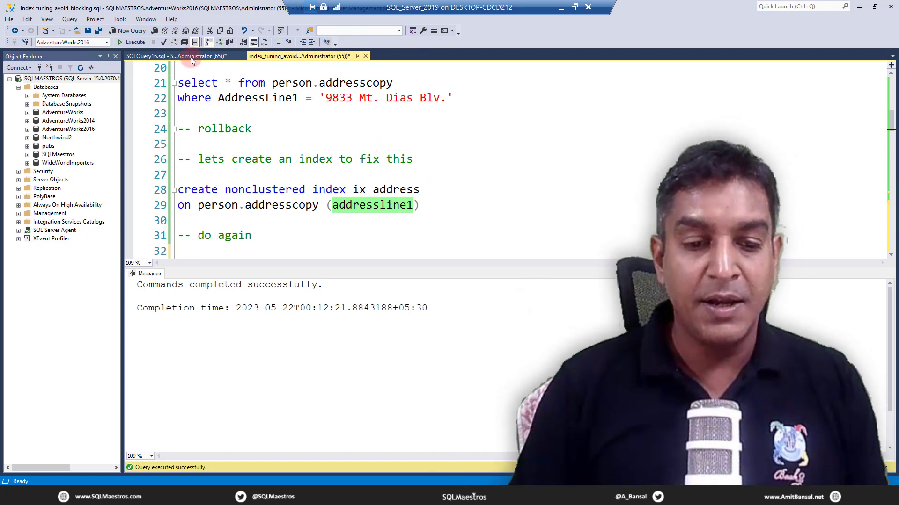
# Rerun the Mt. Dias Blv. lookup in the second session and inspect its Clustered Index Scan plan operator
pyautogui.click(172, 55)
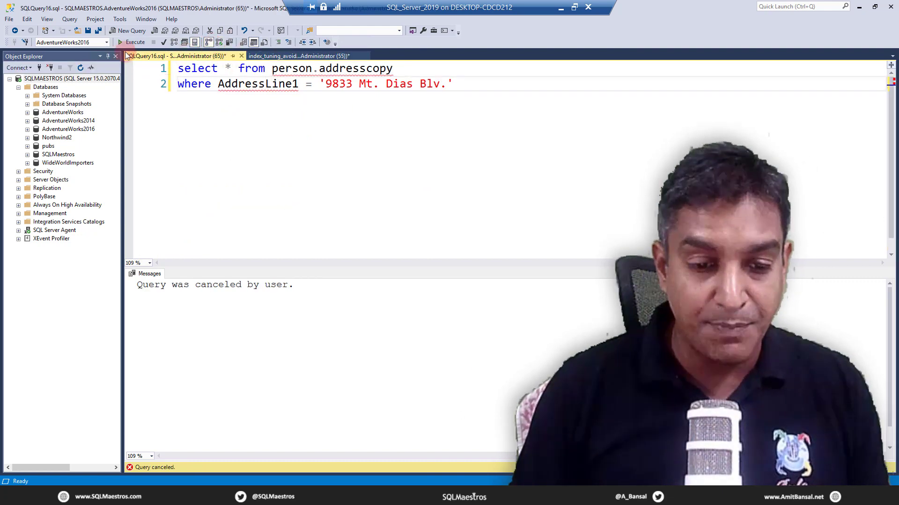
pyautogui.click(132, 42)
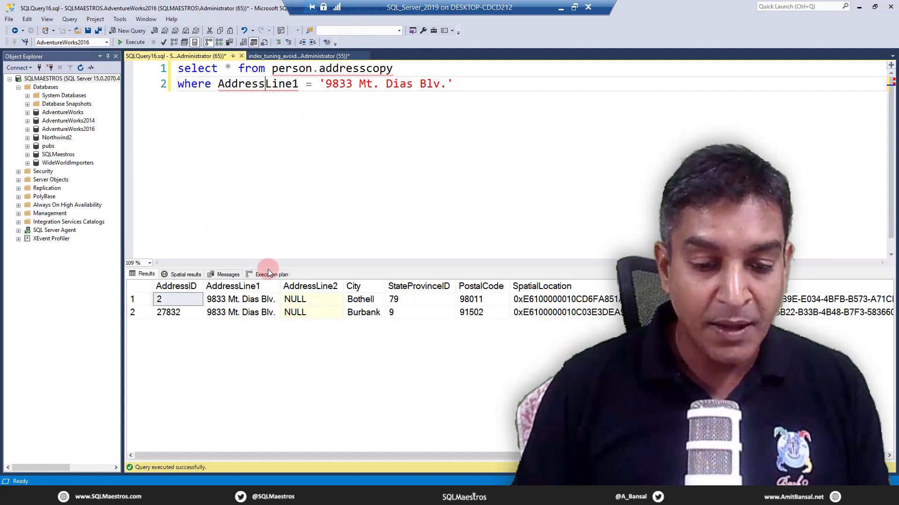
pyautogui.click(268, 274)
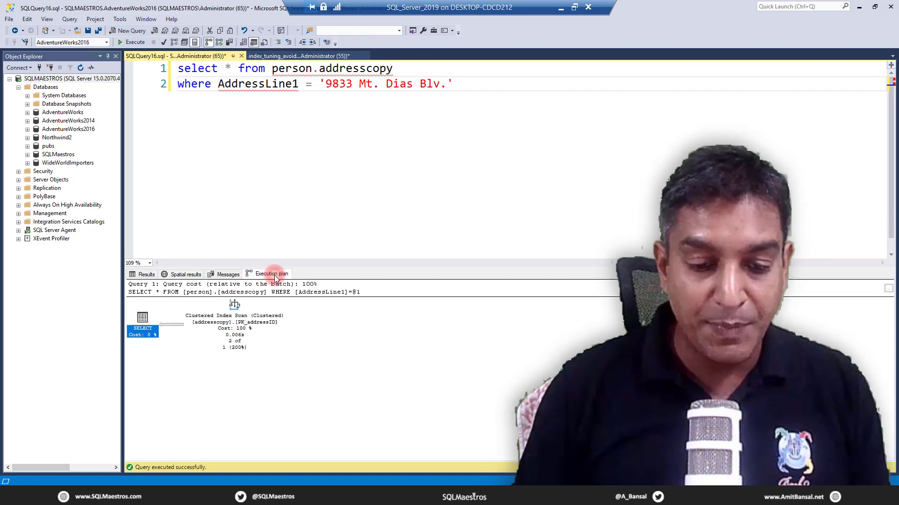
pyautogui.click(234, 329)
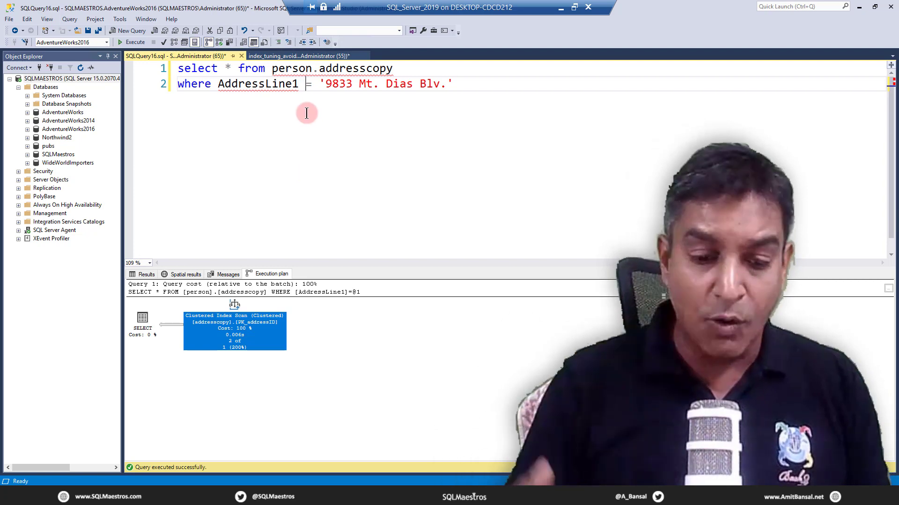
pyautogui.moveTo(308, 111)
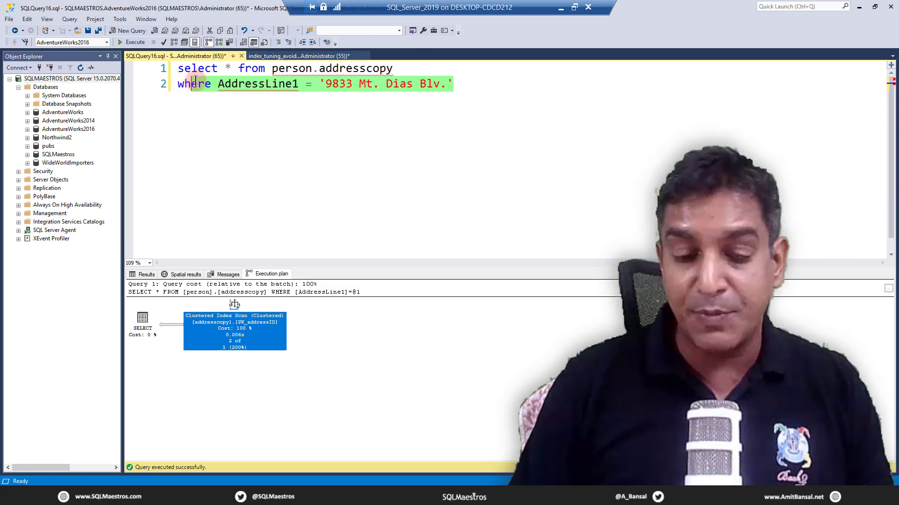
pyautogui.moveTo(223, 84)
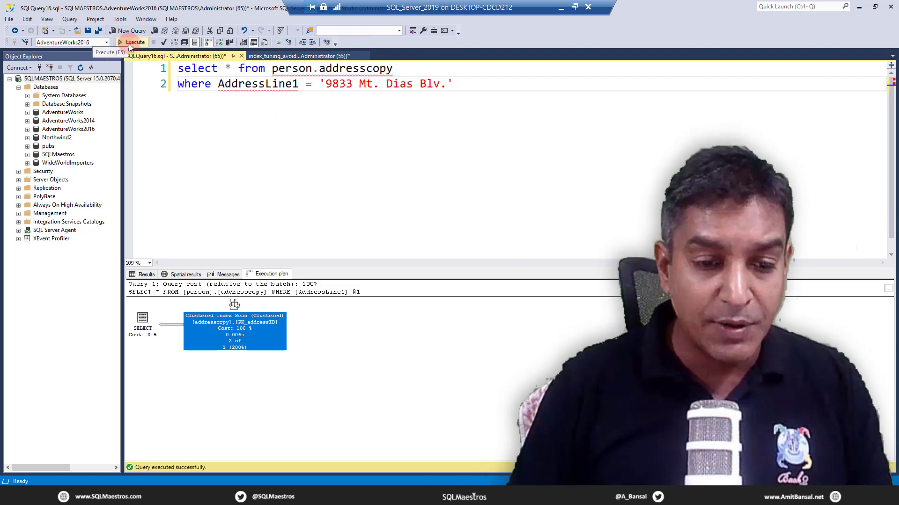
# Rerun the address lookup query before returning to the blocking script
pyautogui.click(134, 42)
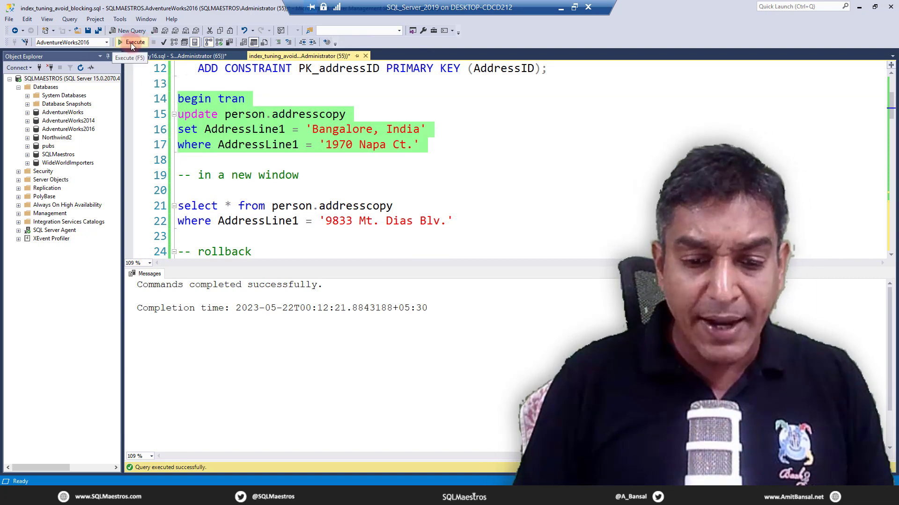
# Rerun the begin tran update moving 1970 Napa Ct. addresses to Bangalore, India (3 rows affected)
pyautogui.click(131, 42)
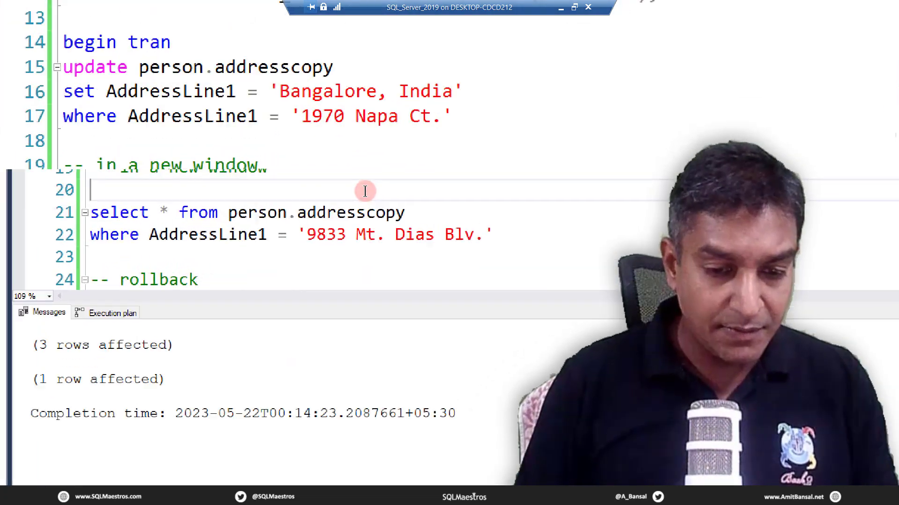
pyautogui.click(259, 52)
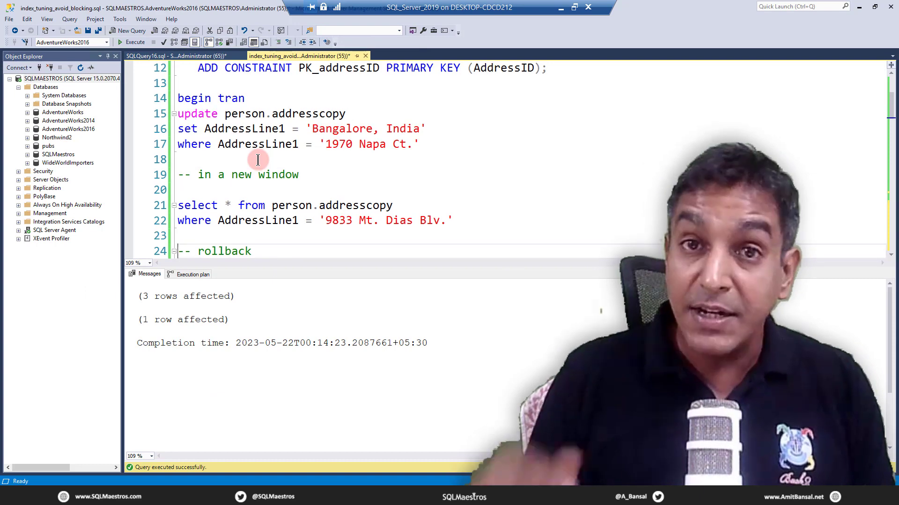
pyautogui.scroll(-3)
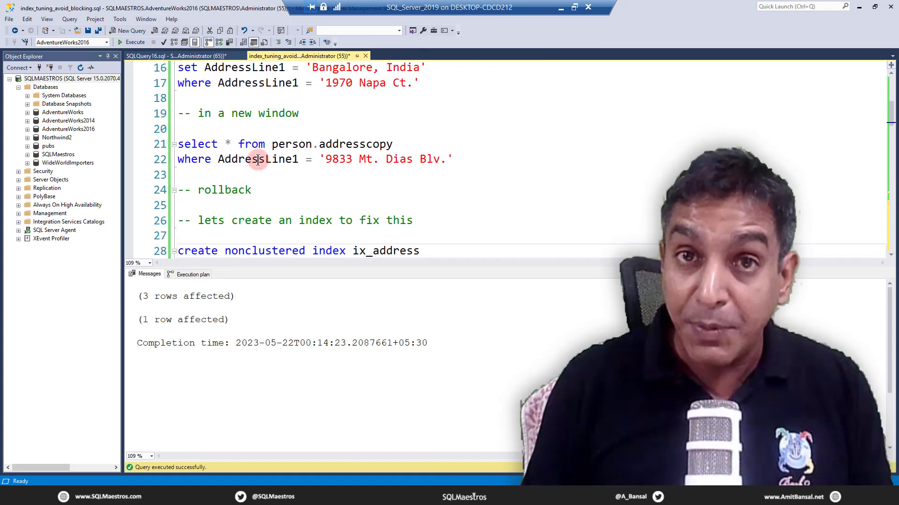
pyautogui.scroll(-3)
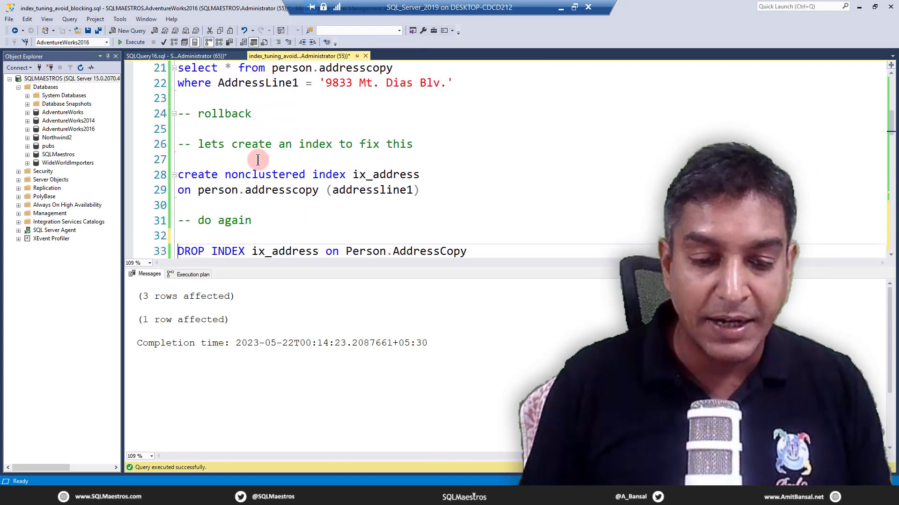
pyautogui.scroll(-3)
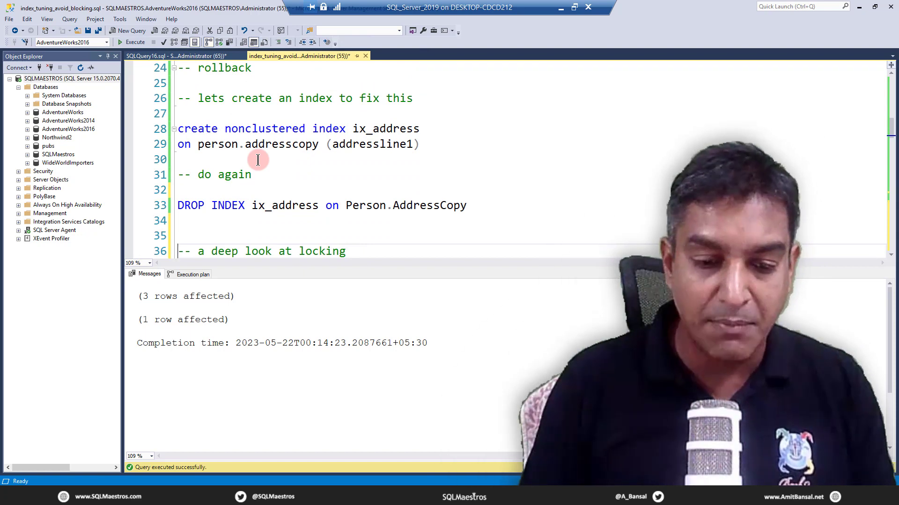
# Run sys.dm_tran_locks for session 55 and pick out its three exclusive KEY locks
pyautogui.scroll(-3)
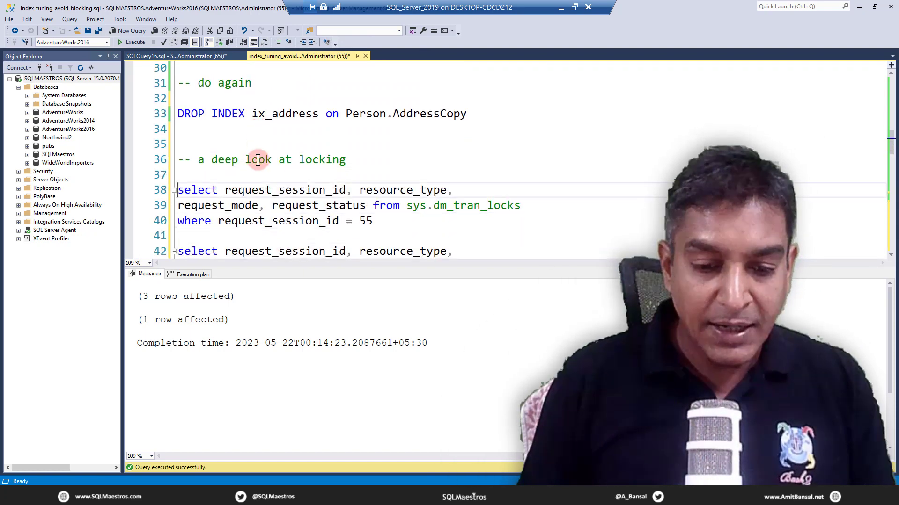
pyautogui.moveTo(177, 190); pyautogui.dragTo(372, 221)
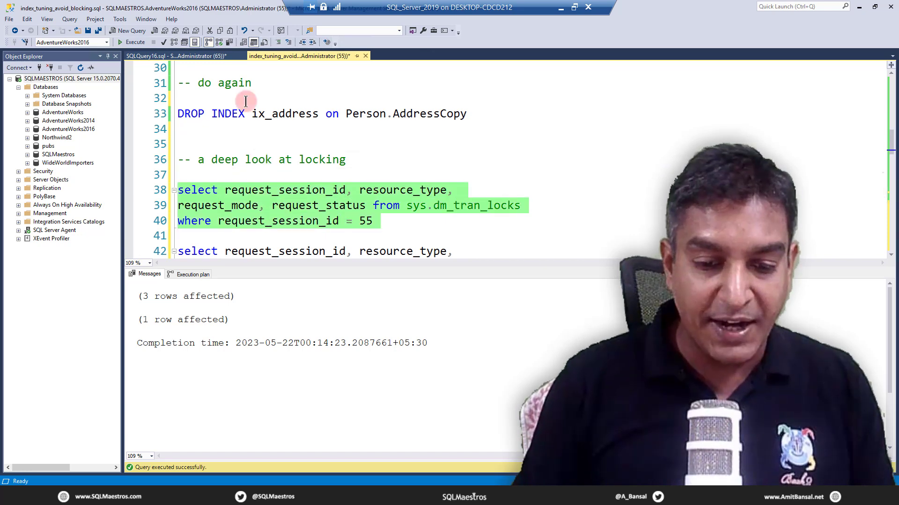
pyautogui.click(132, 42)
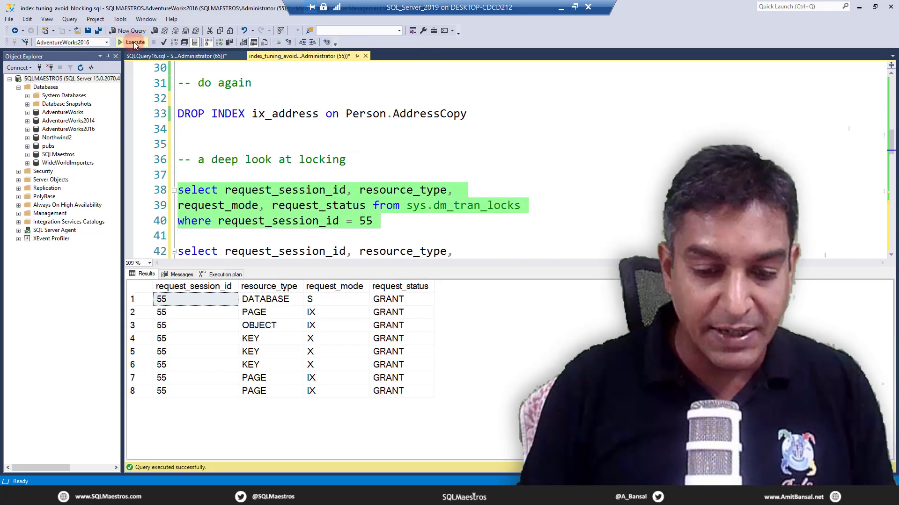
pyautogui.click(132, 42)
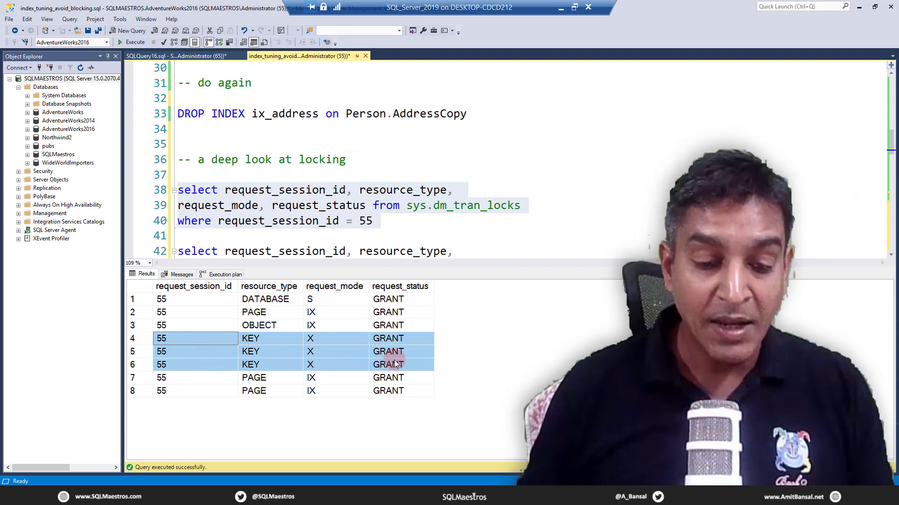
pyautogui.moveTo(262, 344)
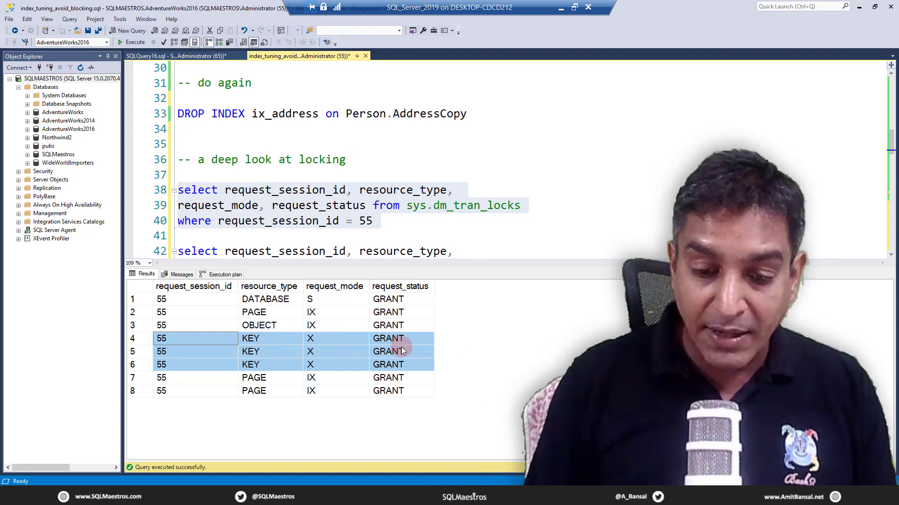
pyautogui.moveTo(327, 367)
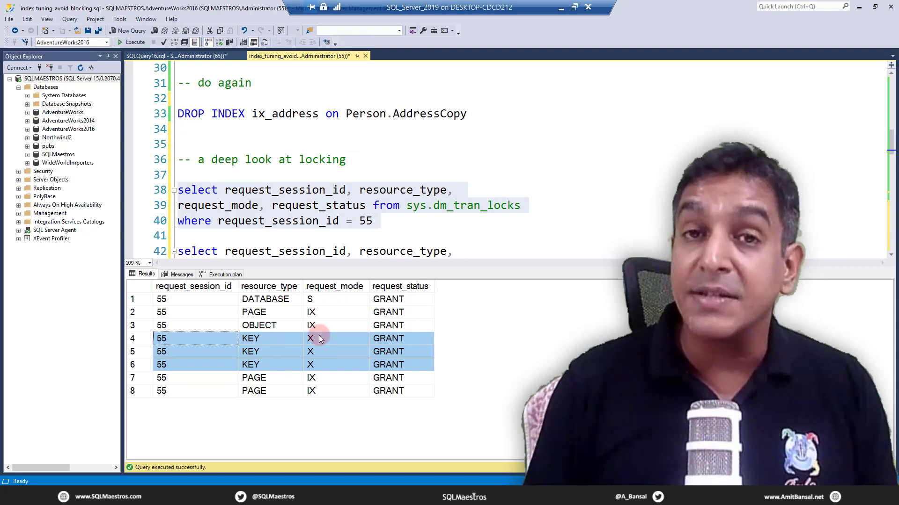
pyautogui.moveTo(322, 375)
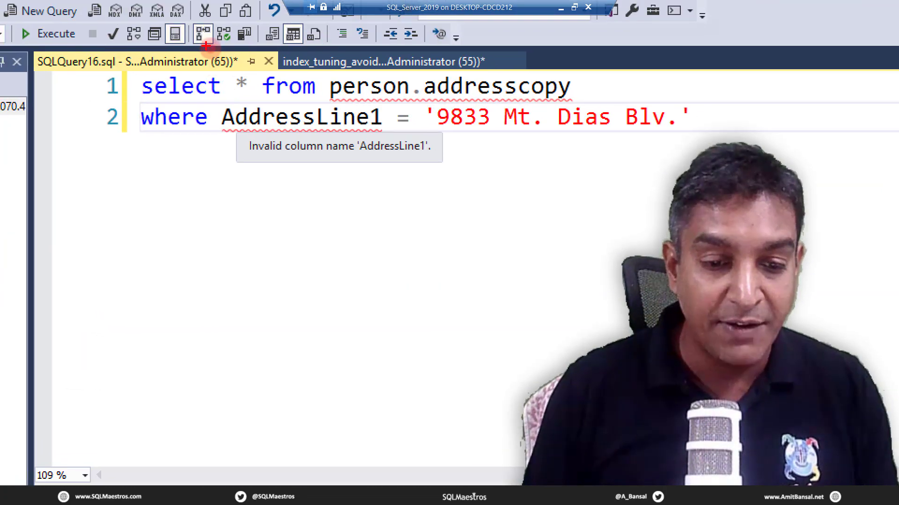
# Run the address lookup in the second session while the update transaction is still open
pyautogui.click(47, 34)
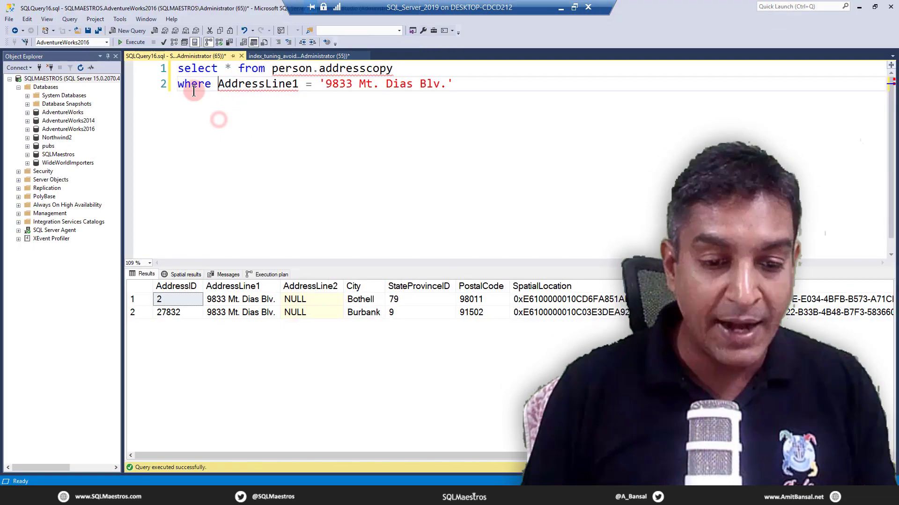
pyautogui.click(132, 42)
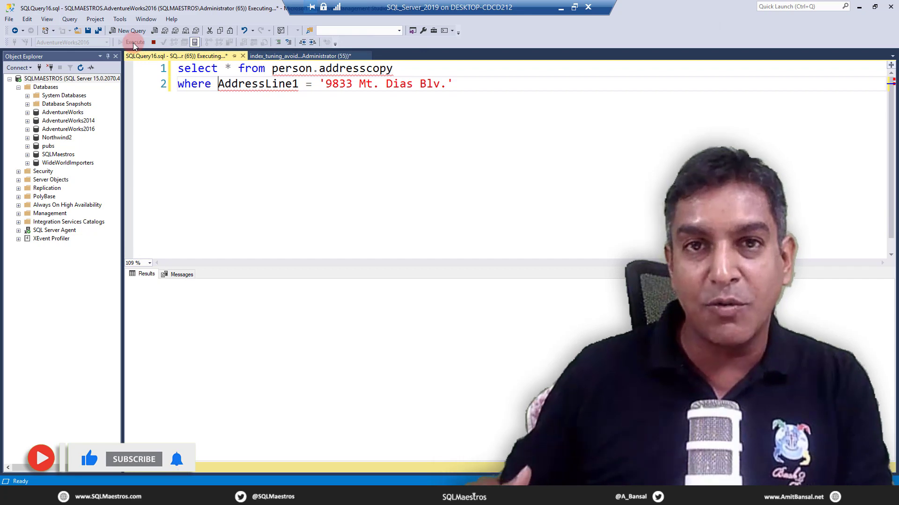
pyautogui.click(134, 43)
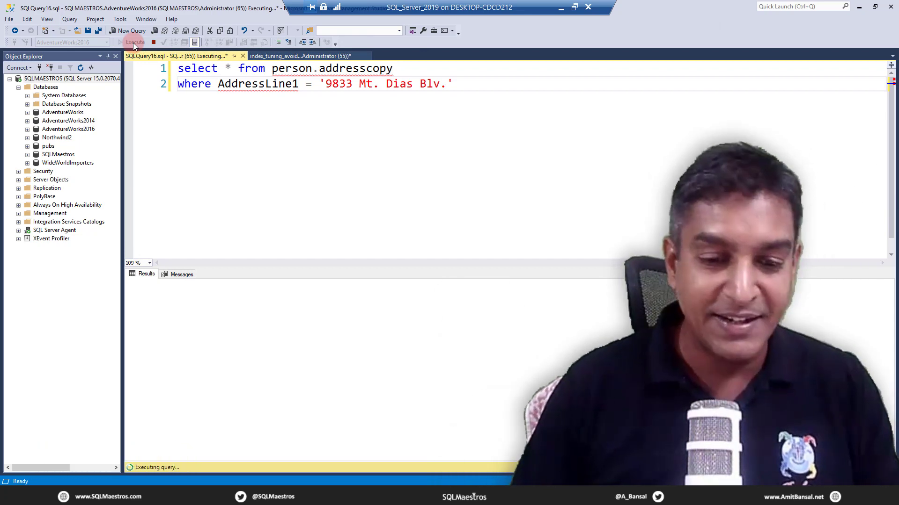
# List sys.dm_tran_locks for session 65 and pick out its shared PAGE lock in WAIT status
pyautogui.click(297, 55)
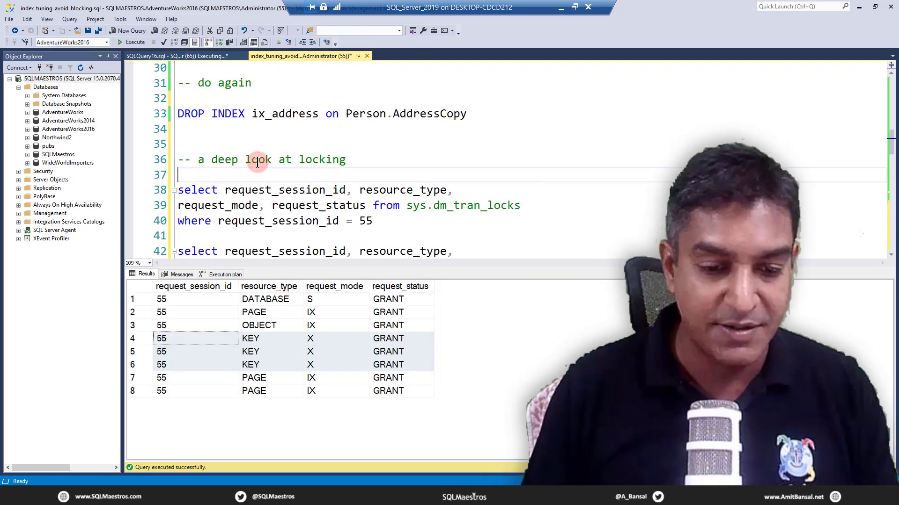
pyautogui.scroll(-3)
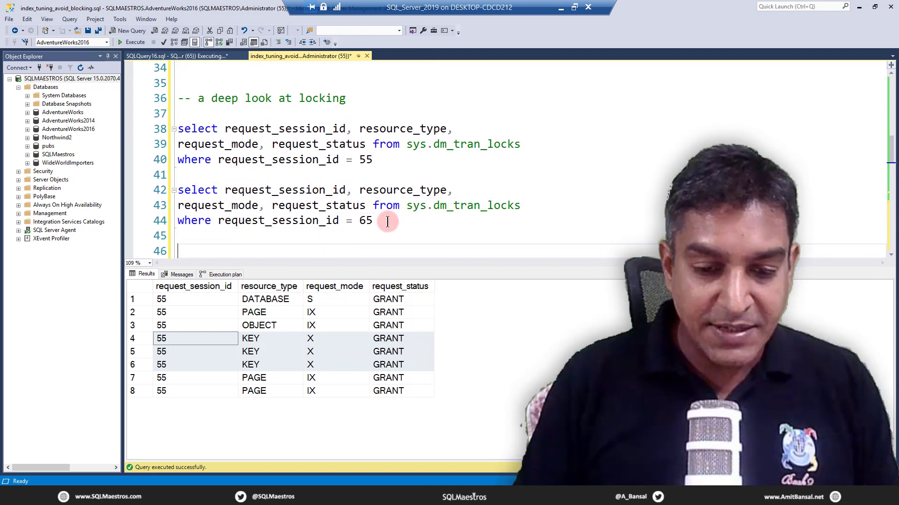
pyautogui.moveTo(372, 220); pyautogui.dragTo(178, 205)
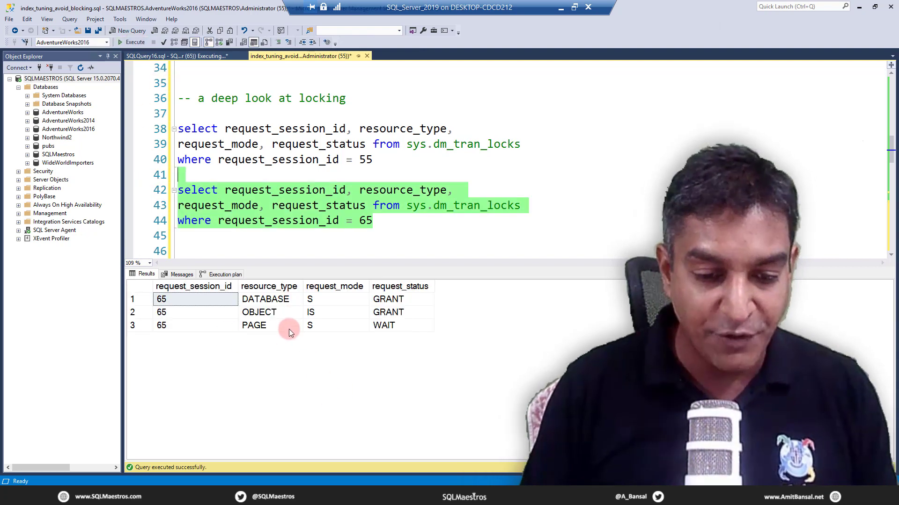
pyautogui.click(253, 325)
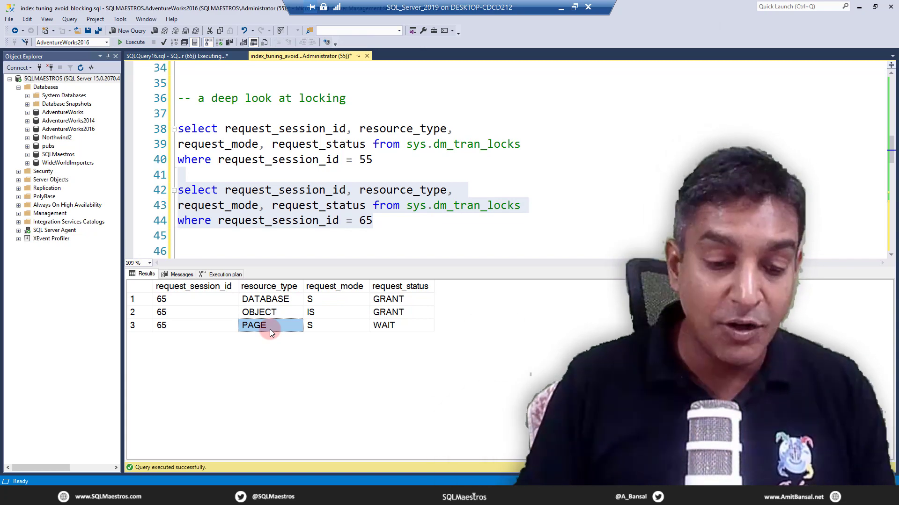
pyautogui.moveTo(327, 327)
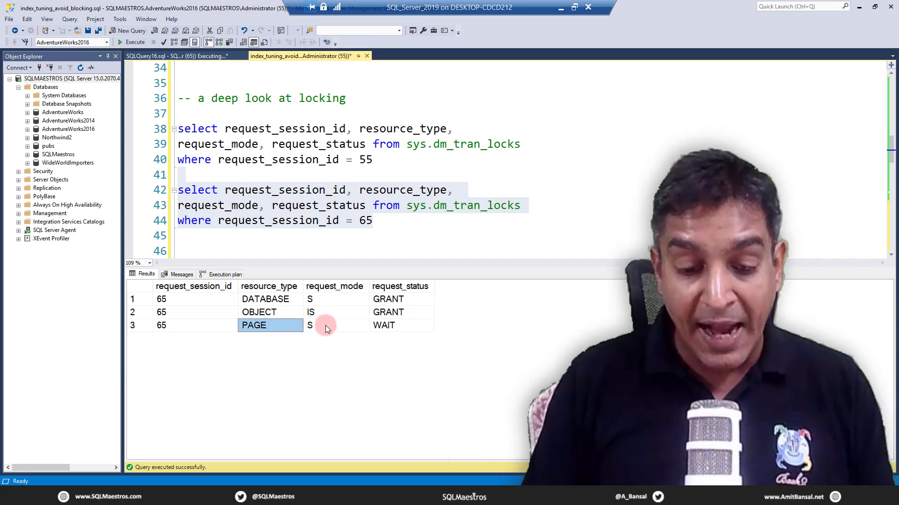
pyautogui.click(336, 325)
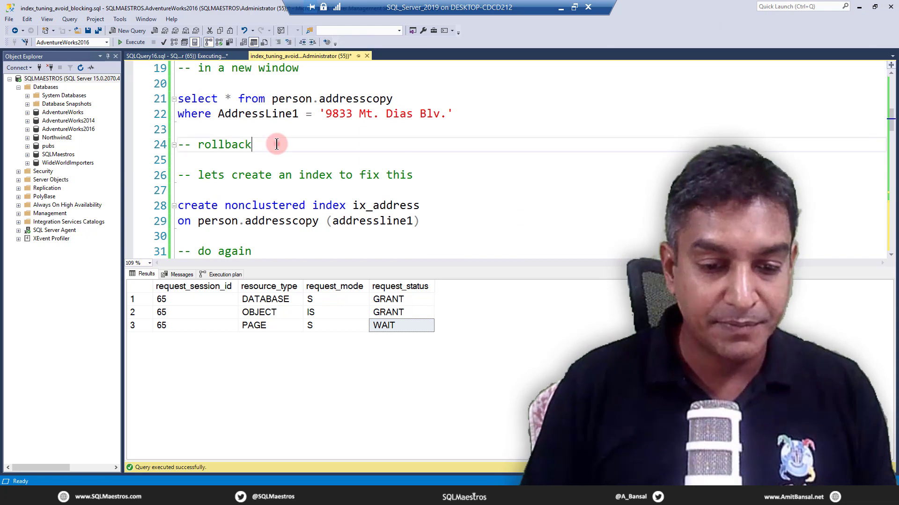
# Roll back the open update transaction
pyautogui.doubleClick(224, 144)
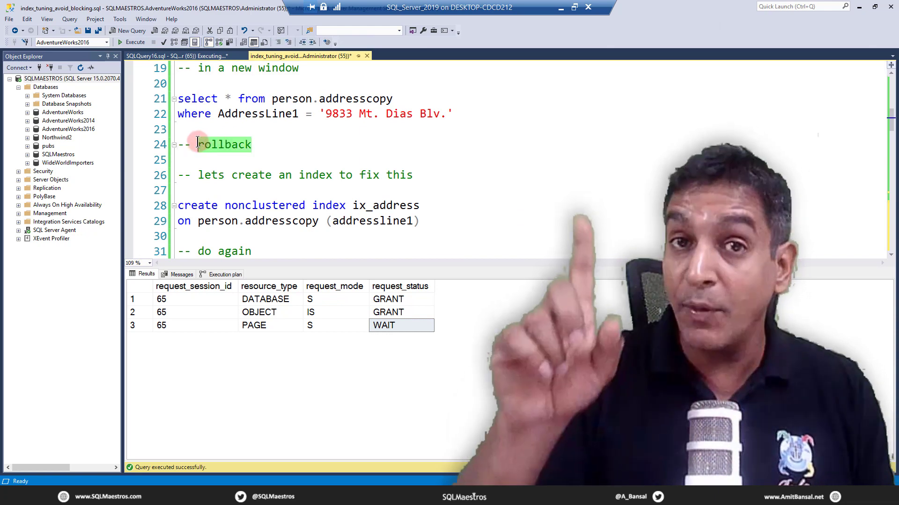
pyautogui.click(136, 42)
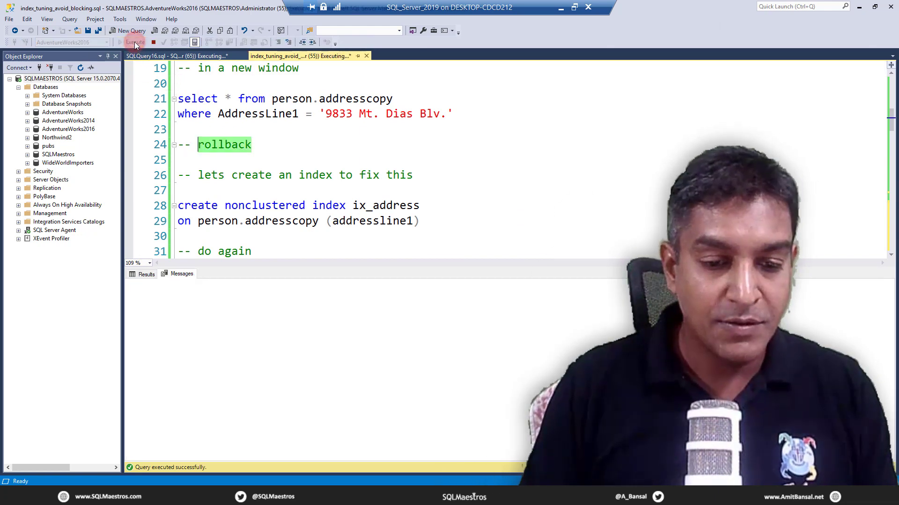
pyautogui.click(131, 42)
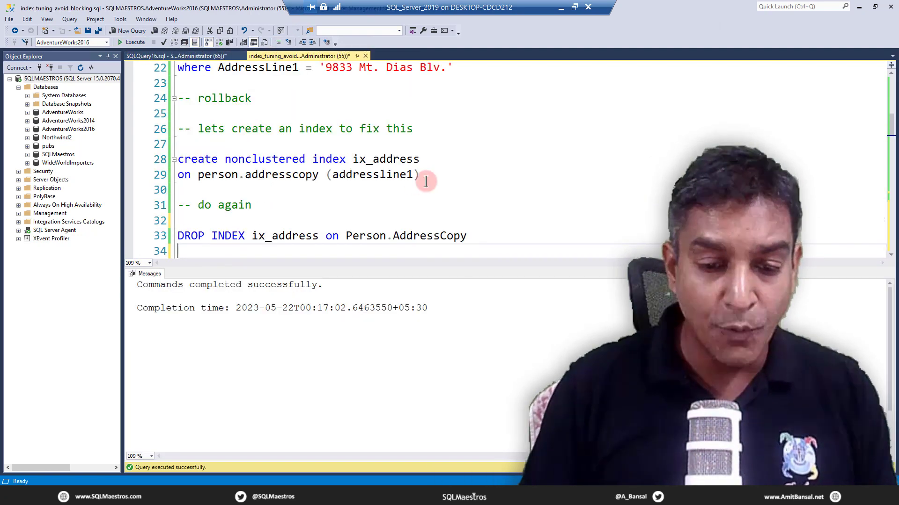
# Create nonclustered index ix_address on addressline1 and rerun the begin tran update (3 rows)
pyautogui.moveTo(177, 159); pyautogui.dragTo(419, 176)
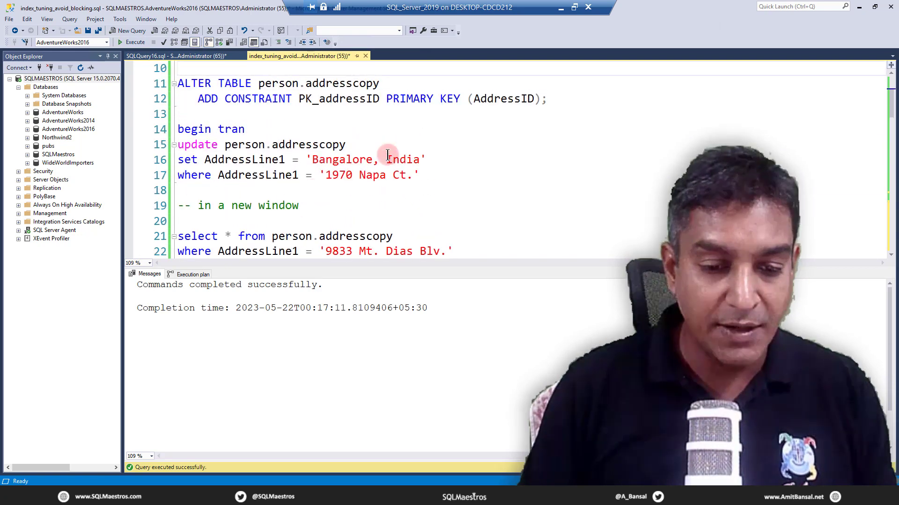
pyautogui.moveTo(177, 129); pyautogui.dragTo(419, 182)
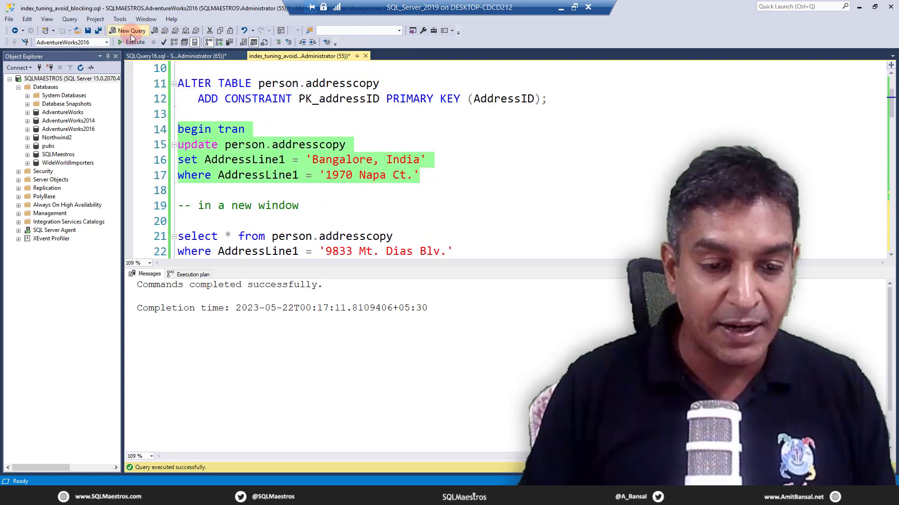
pyautogui.click(135, 42)
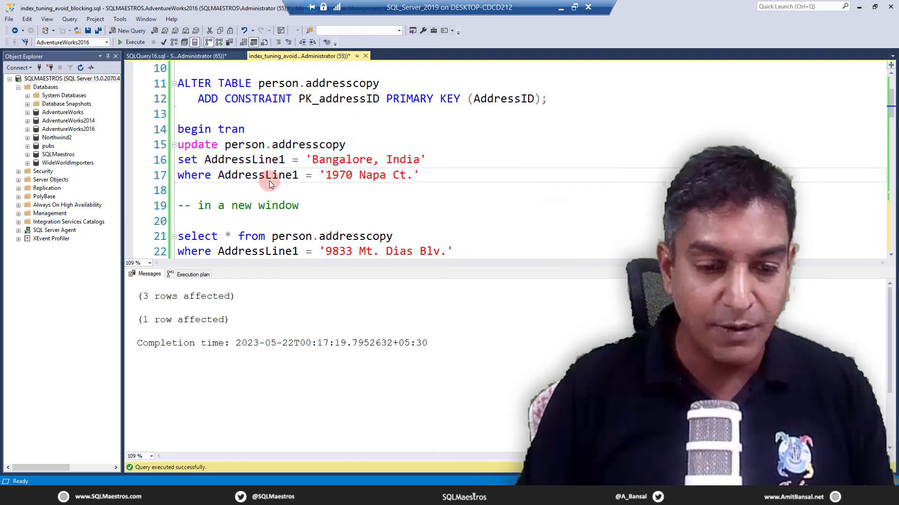
pyautogui.moveTo(235, 175)
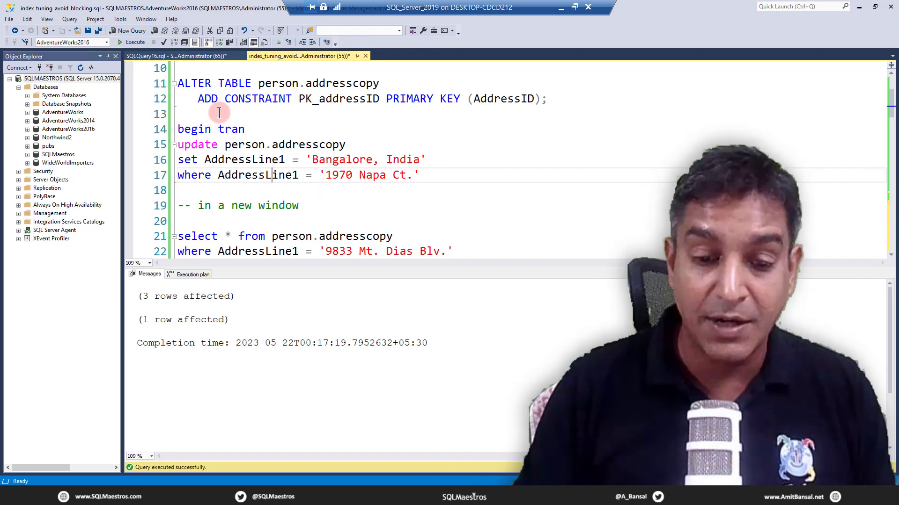
# Rerun the '9833 Mt. Dias Blv.' address search so it returns its two rows despite the open update
pyautogui.click(157, 56)
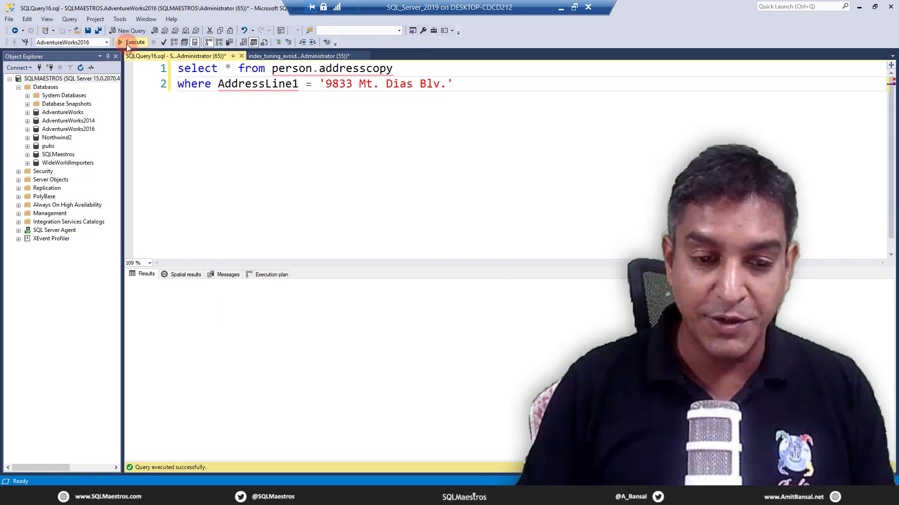
pyautogui.click(135, 42)
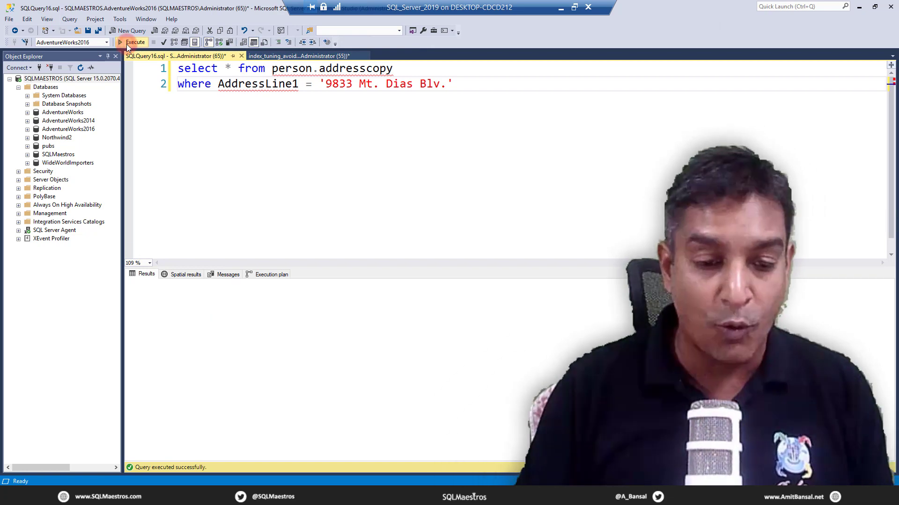
pyautogui.click(136, 42)
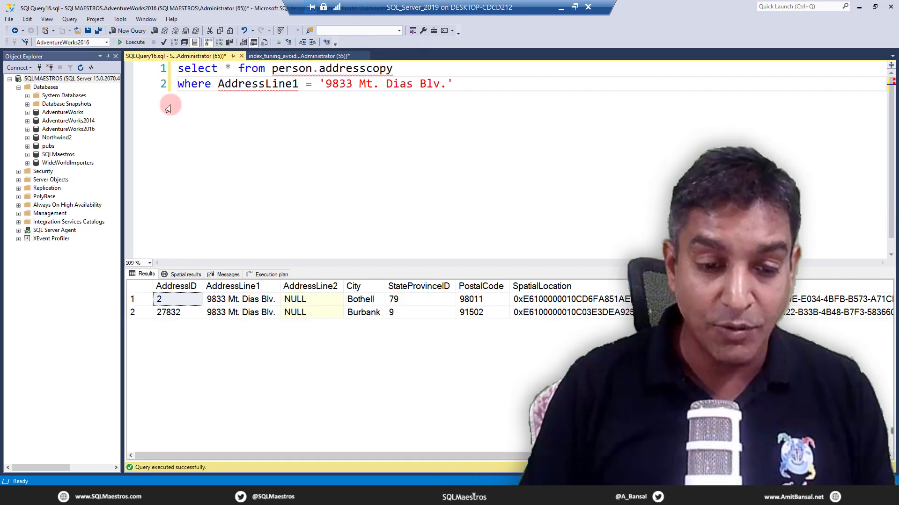
pyautogui.moveTo(262, 270)
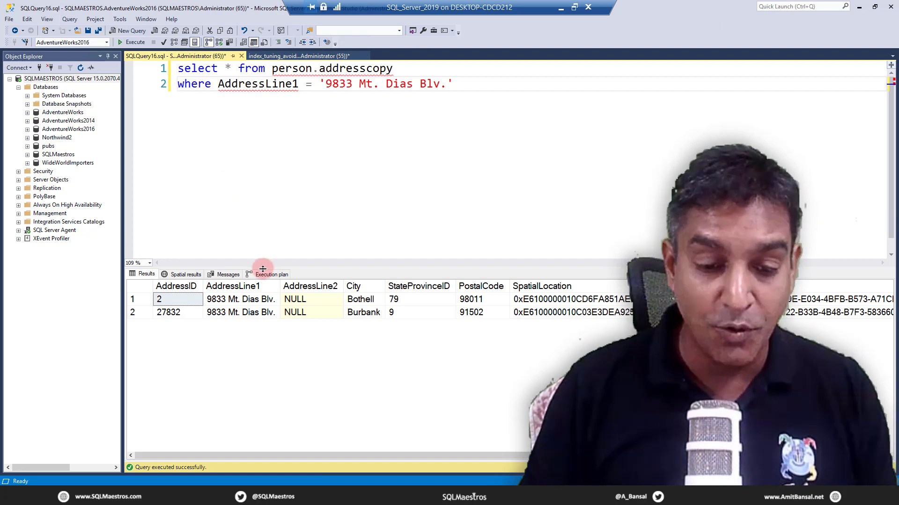
# Inspect the execution plan's Index Seek on ix_address and its Key Lookup against the search value
pyautogui.click(271, 275)
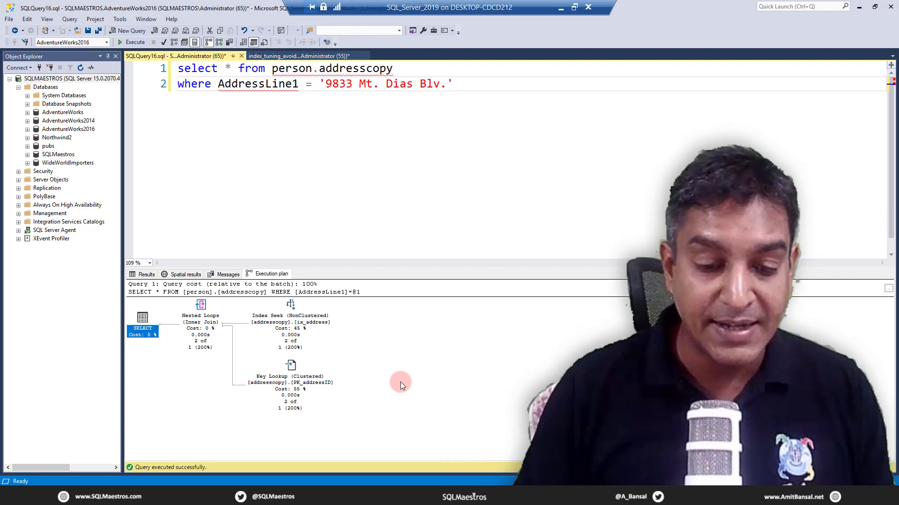
pyautogui.click(289, 321)
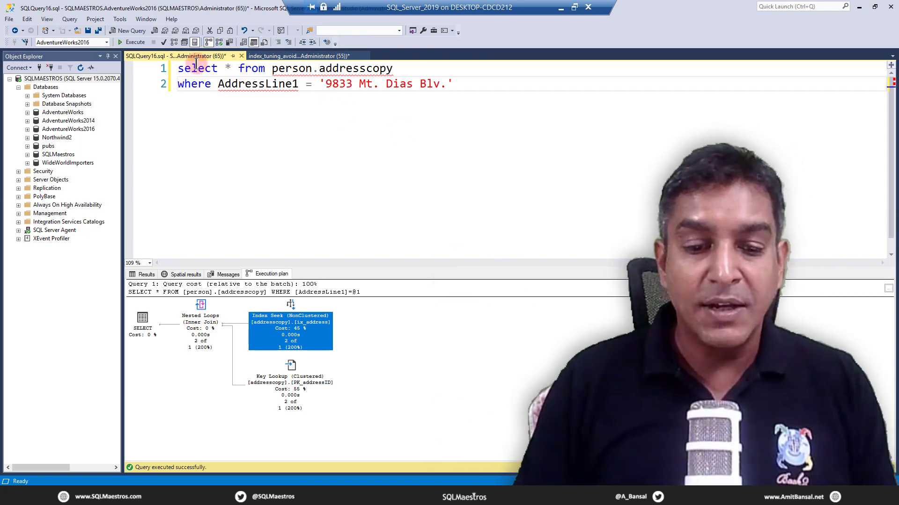
pyautogui.doubleClick(331, 83)
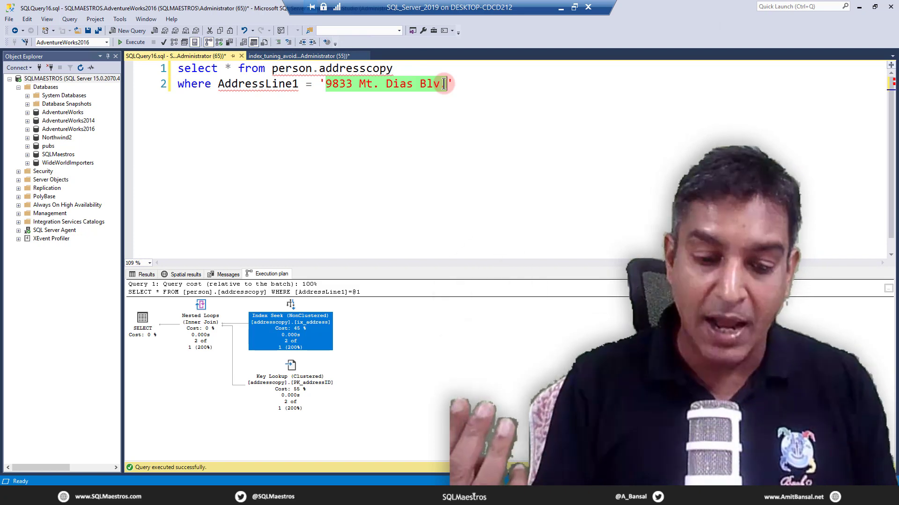
pyautogui.click(291, 366)
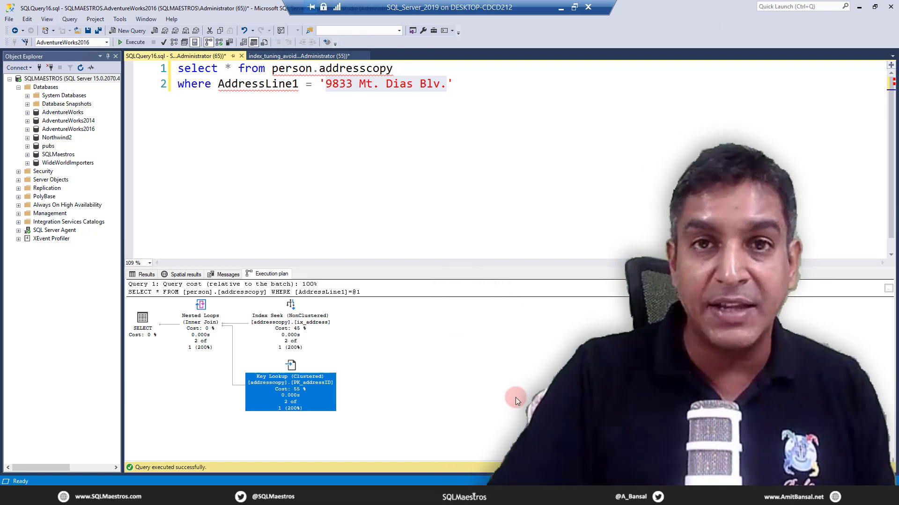
pyautogui.moveTo(371, 153)
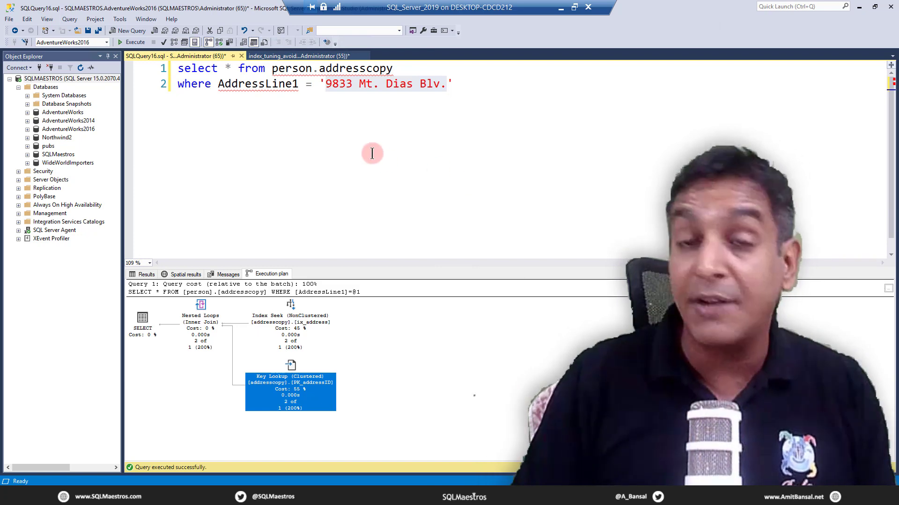
pyautogui.doubleClick(256, 83)
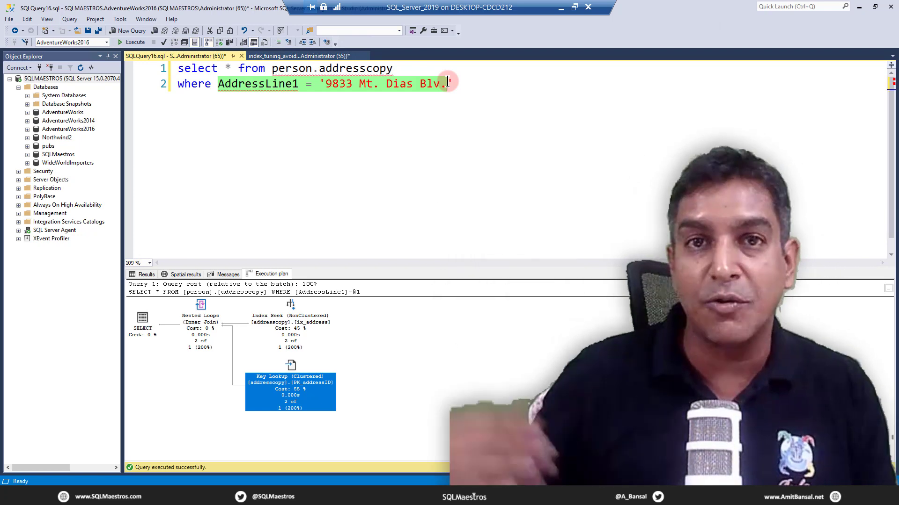
pyautogui.moveTo(424, 136)
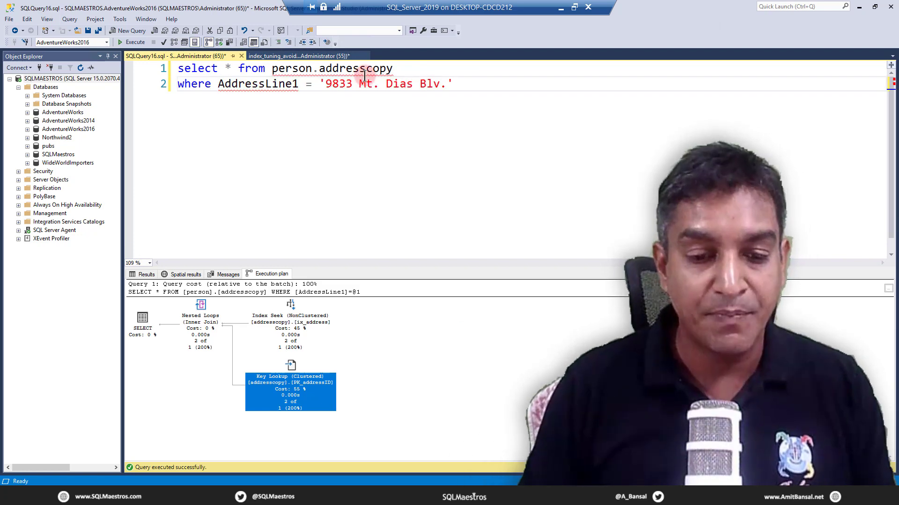
# Recheck sys.dm_tran_locks: session 55 holds many key locks, session 65 just one shared database lock
pyautogui.click(297, 55)
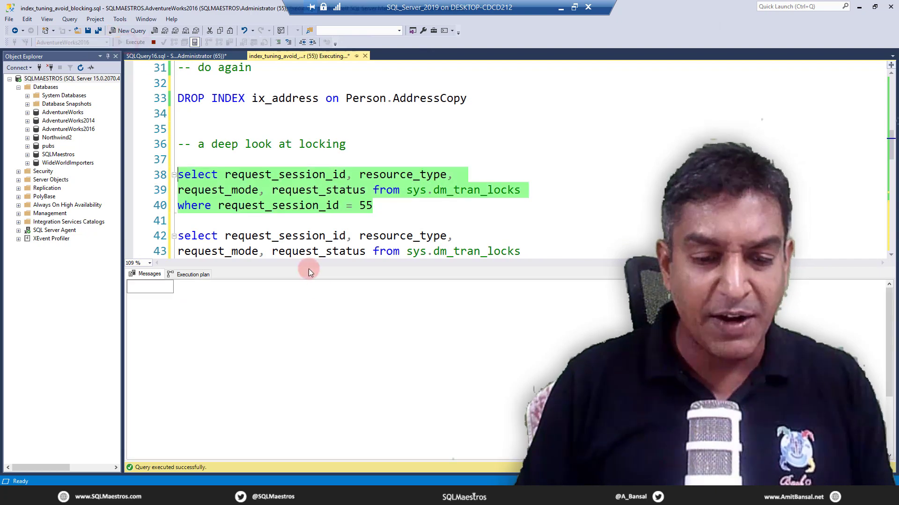
pyautogui.click(135, 42)
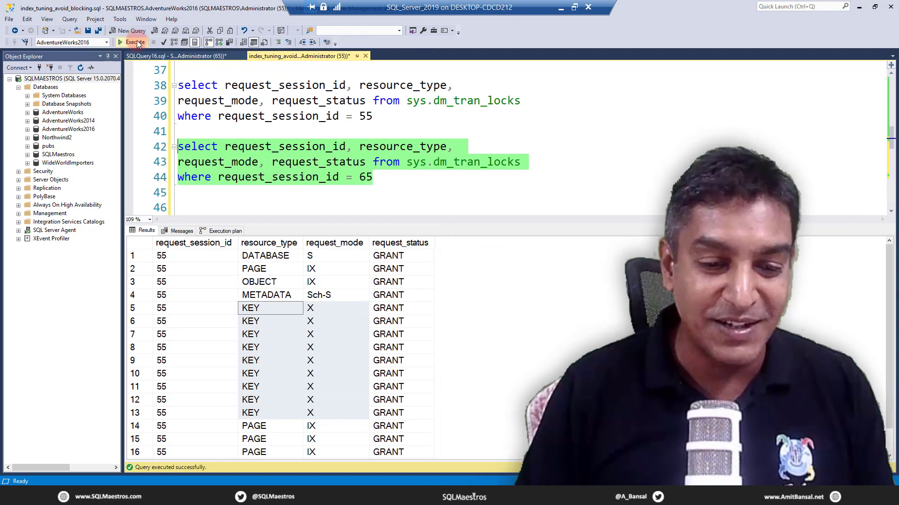
pyautogui.click(132, 42)
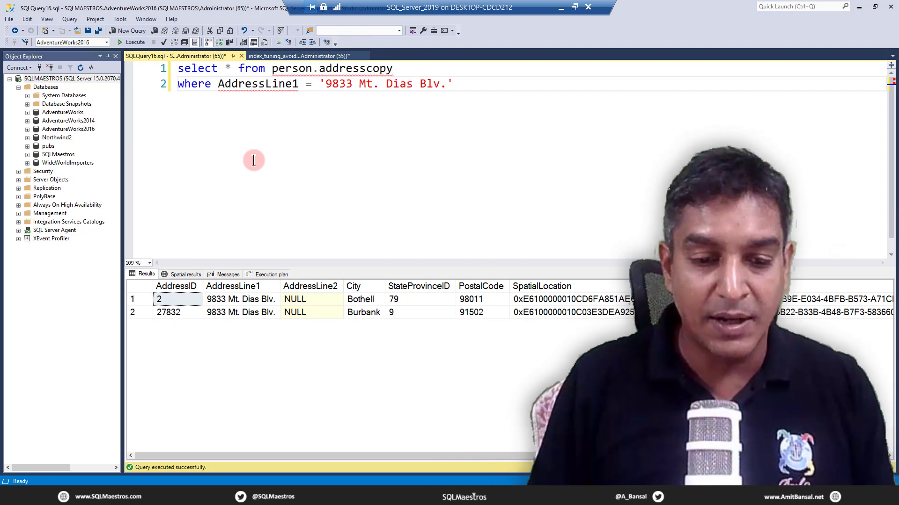
pyautogui.click(297, 56)
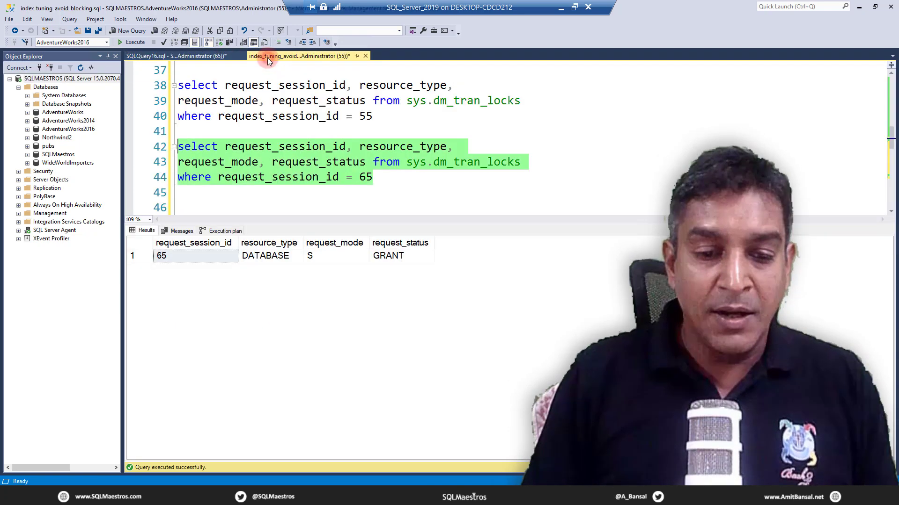